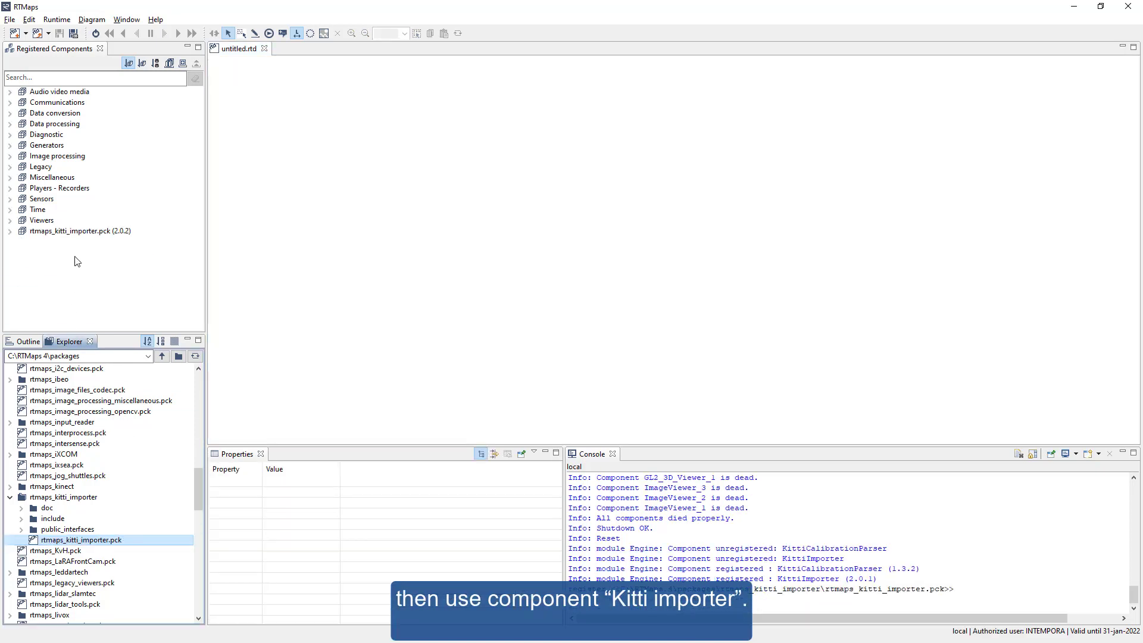
- Place a KITTI Importer on the diagram and set its Data Directory to 2011_09_26_drive_0093_sync
left_click(65, 253)
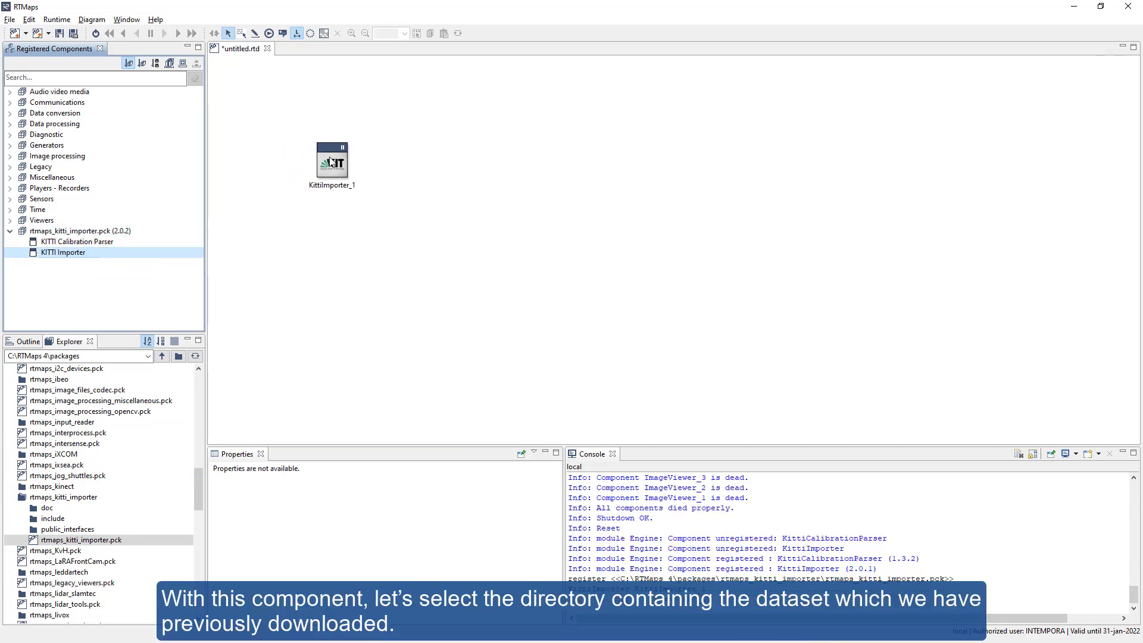
left_click(332, 161)
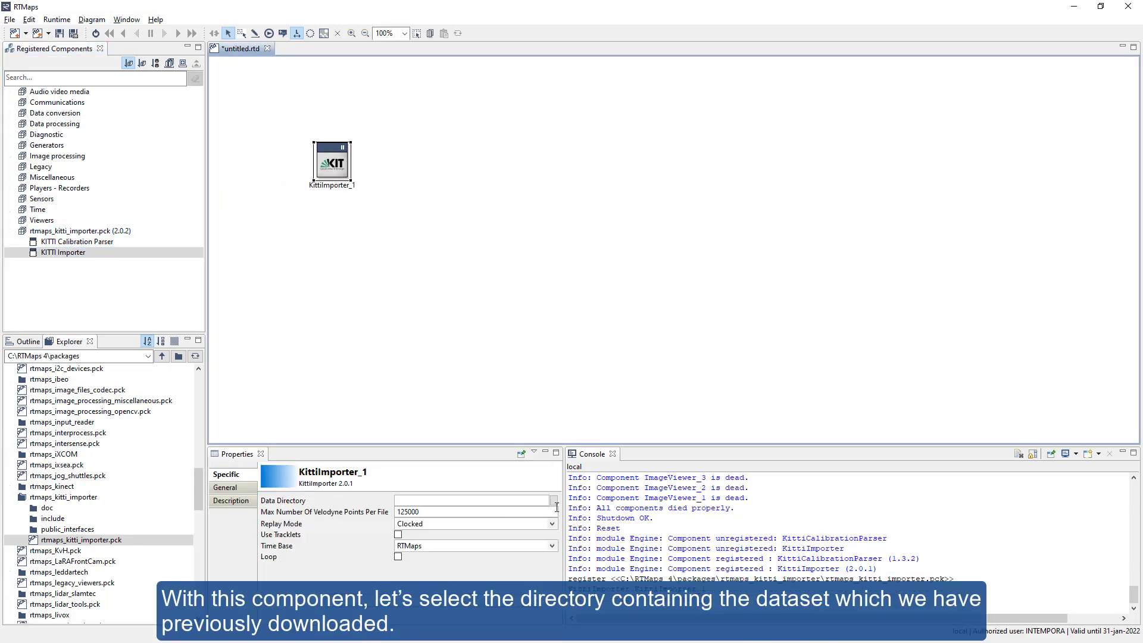
left_click(553, 500)
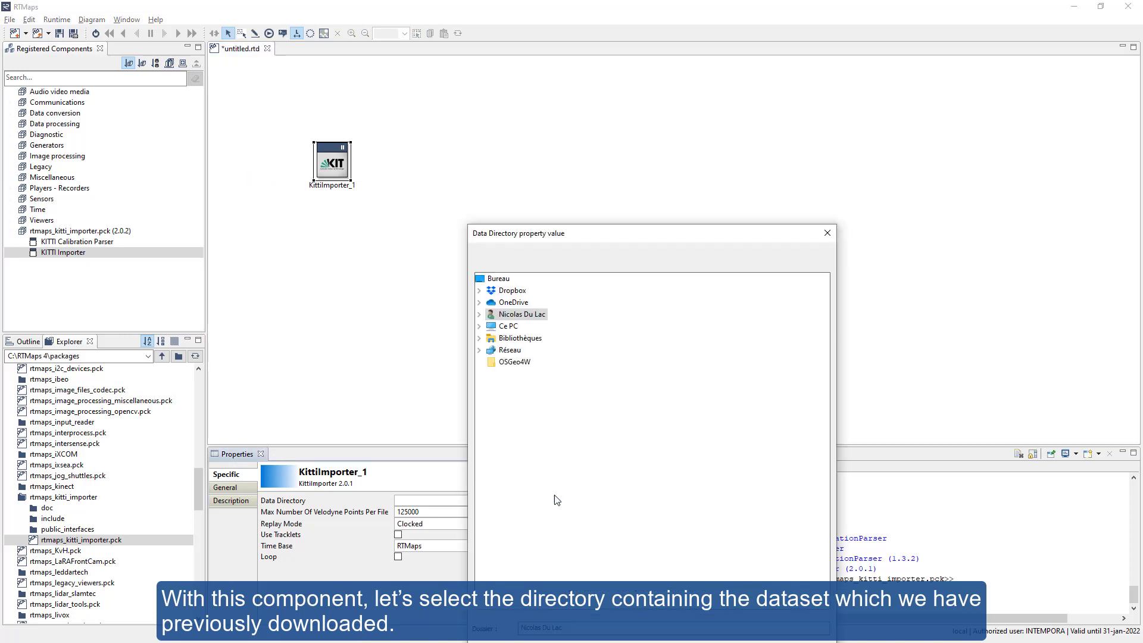
left_click(599, 411)
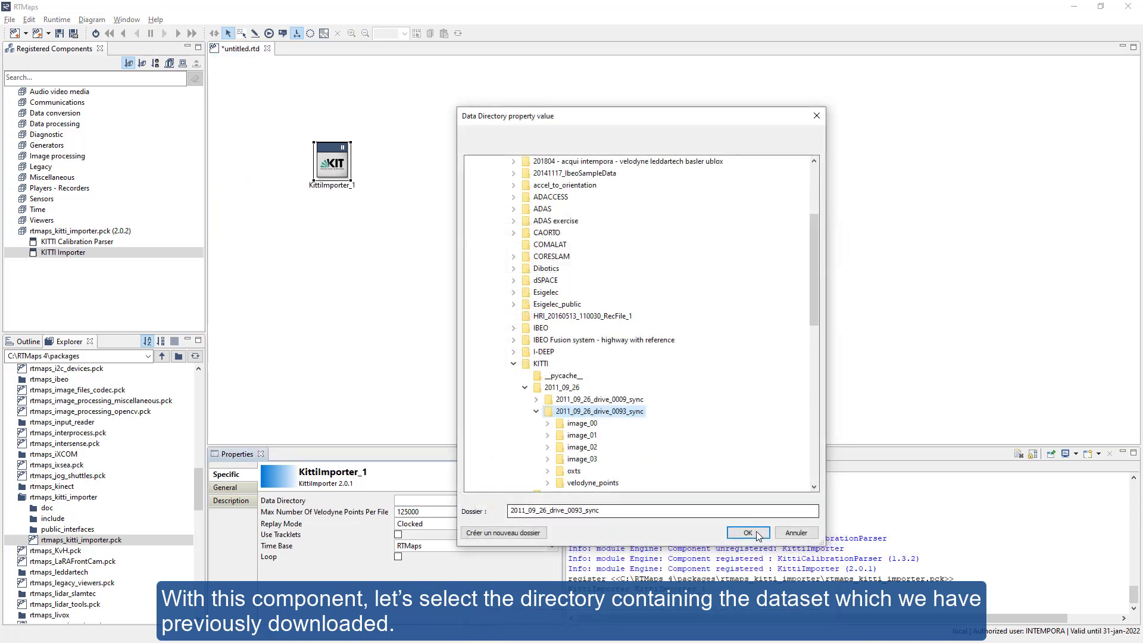
left_click(746, 533)
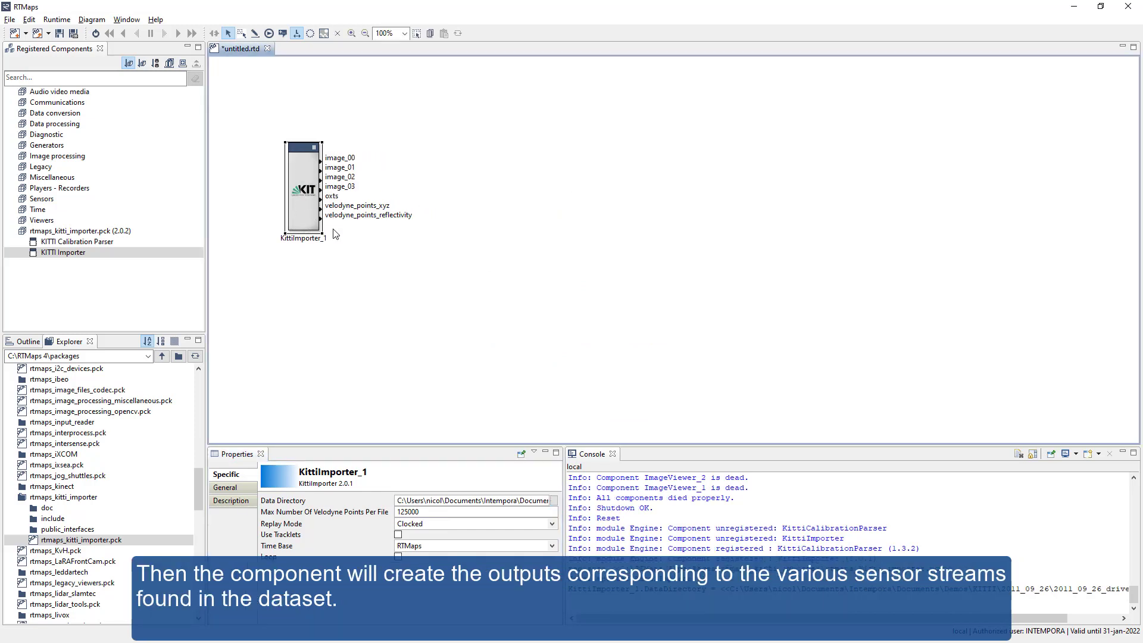
- Wire camera streams image_01 and image_02 to ImageViewer_2 and ImageViewer_3
left_click(64, 274)
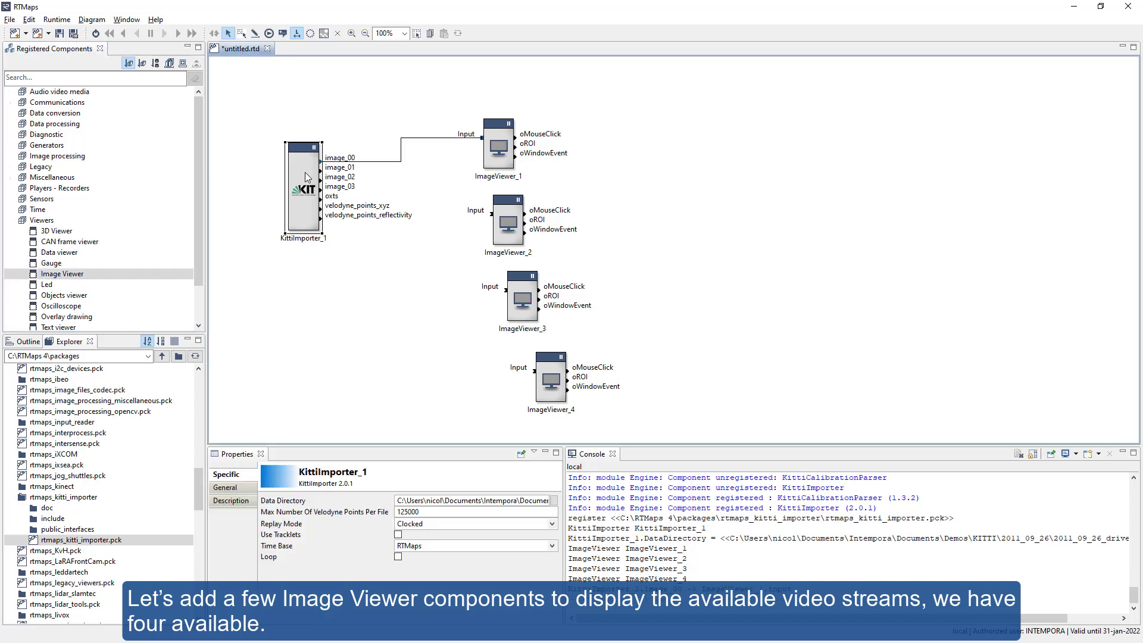
left_click_drag(319, 168, 498, 217)
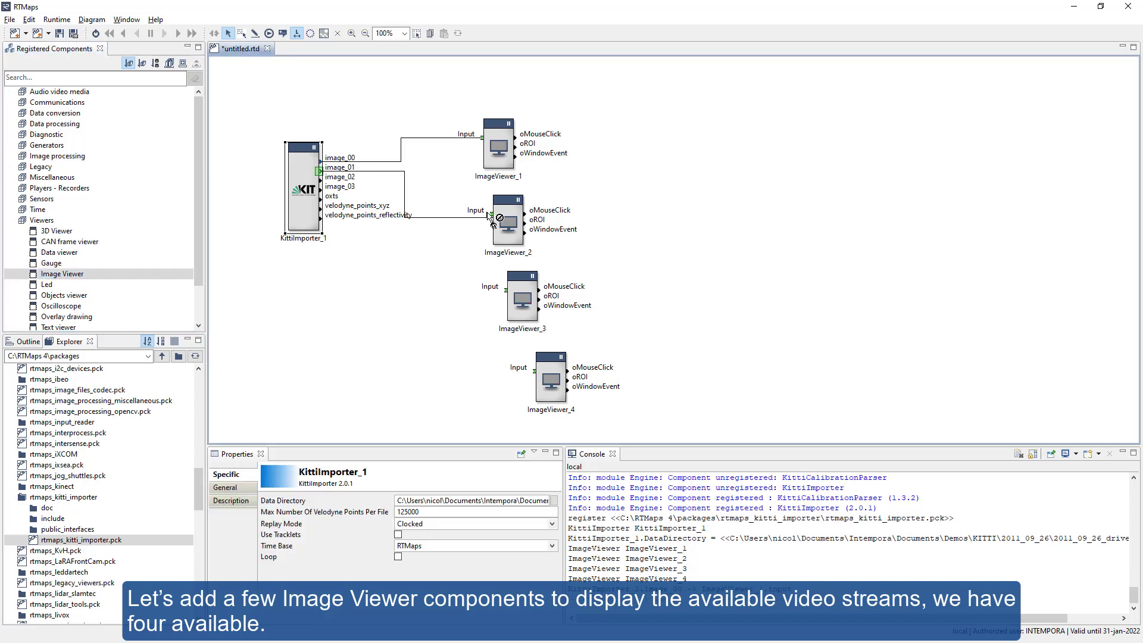
left_click_drag(395, 176, 489, 286)
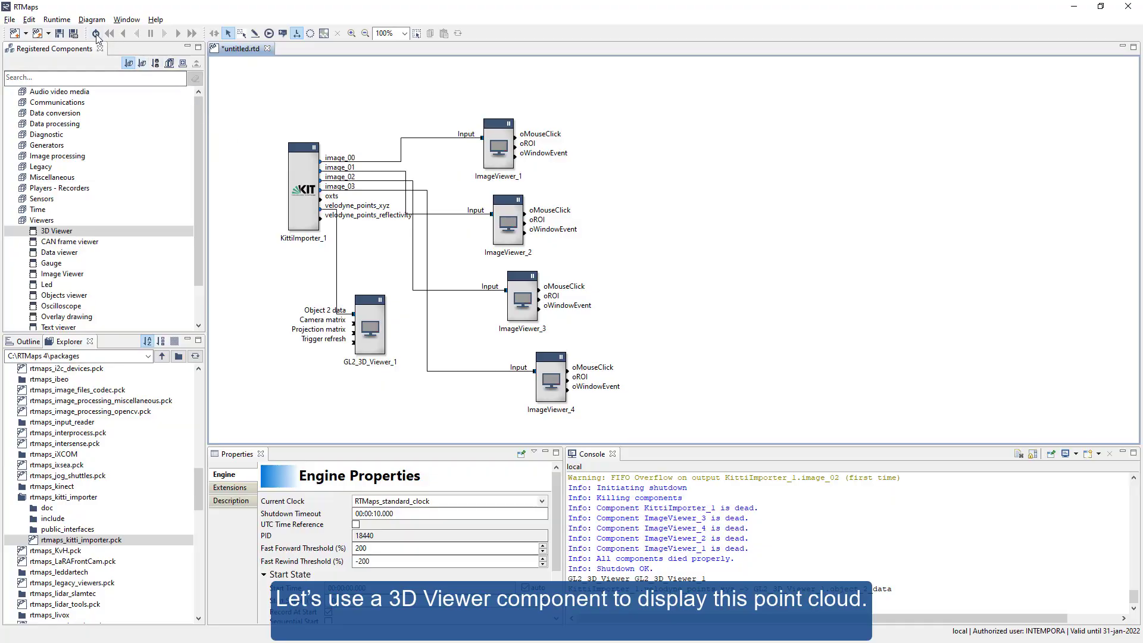
- Run the diagram to replay the dataset and see the lidar point cloud
left_click(95, 34)
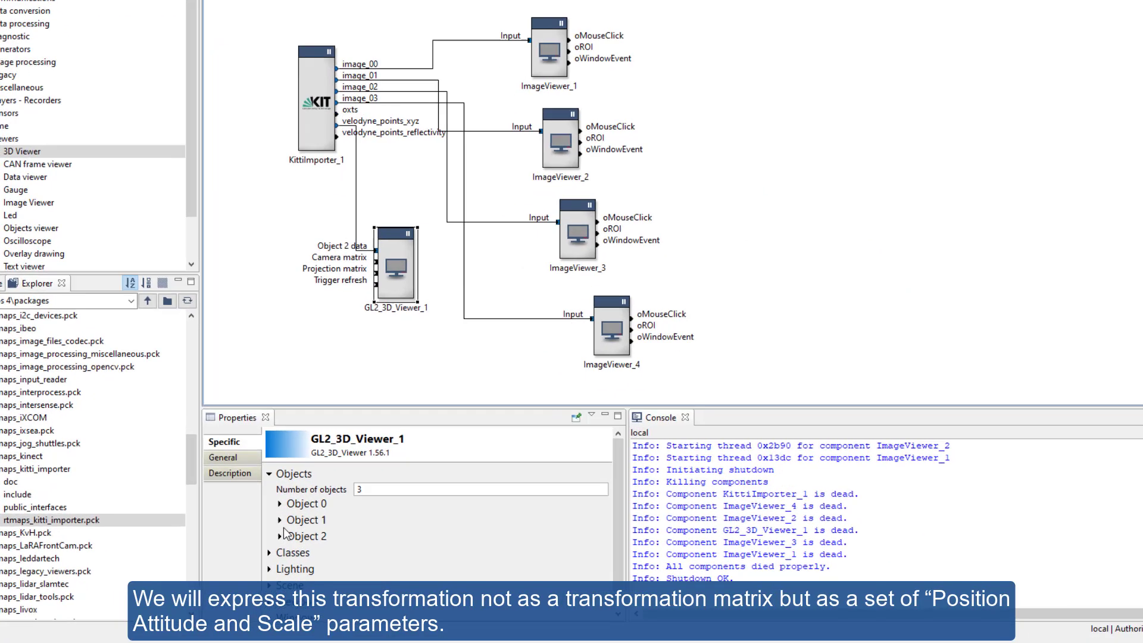
- Give Object 2 a Position Attitude Scale transform with position Z = 1.7
left_click(281, 537)
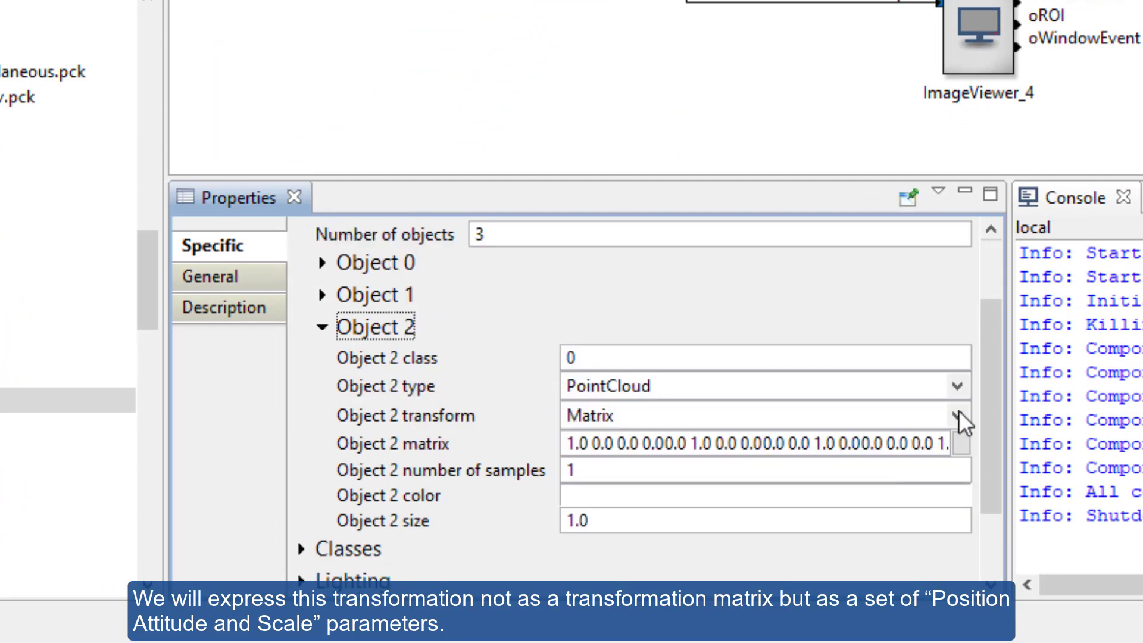
left_click(957, 416)
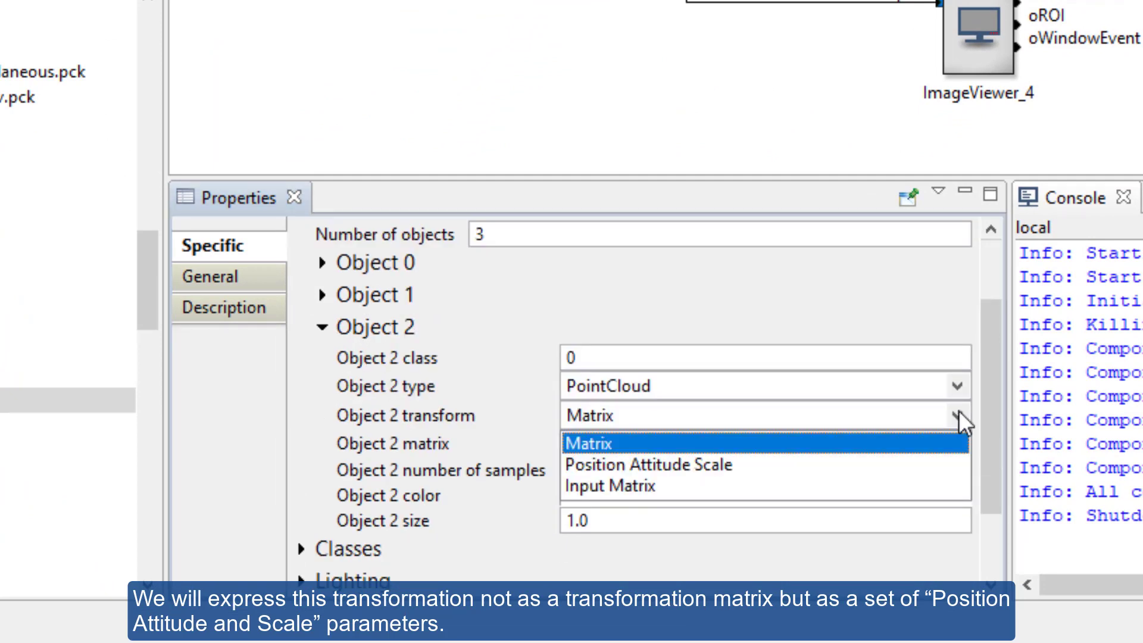
mouse_move(691, 410)
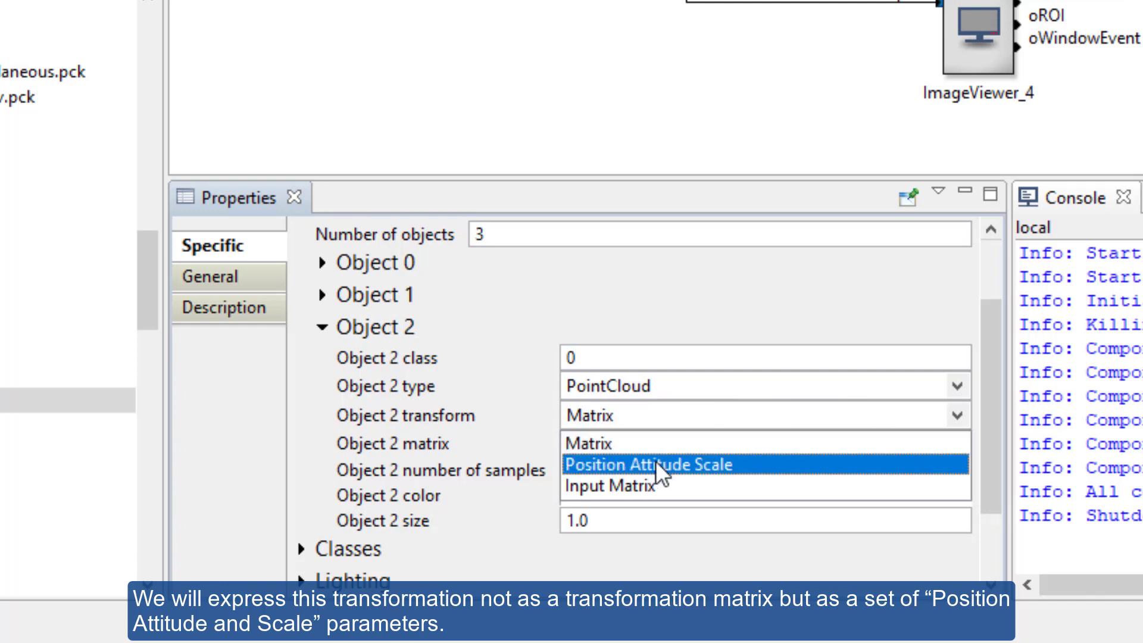
left_click(651, 464)
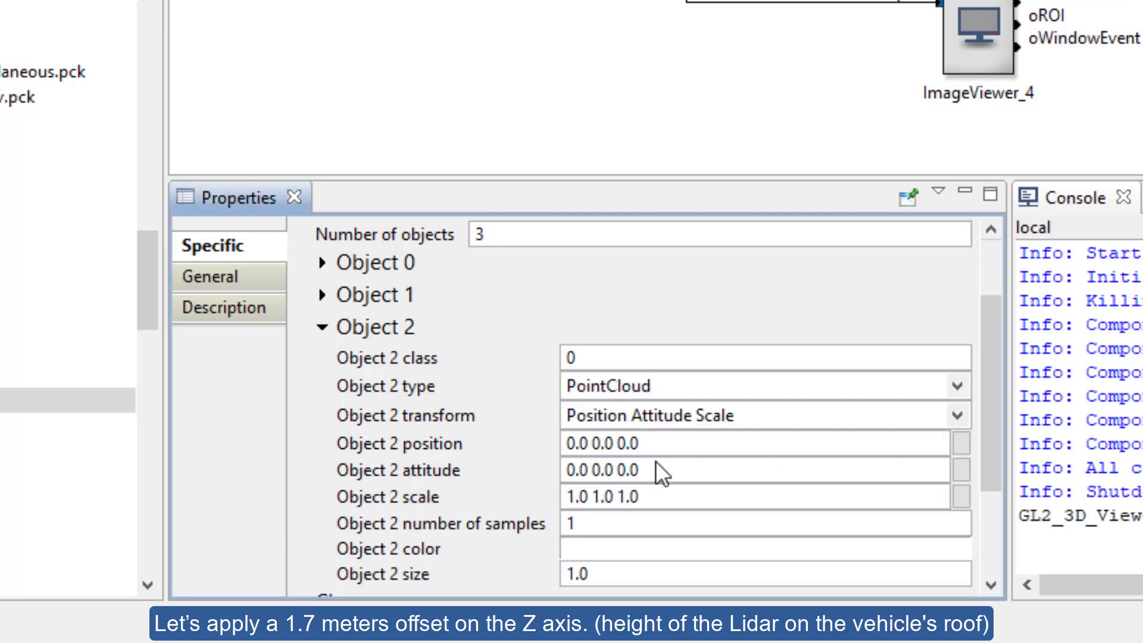
double_click(623, 443)
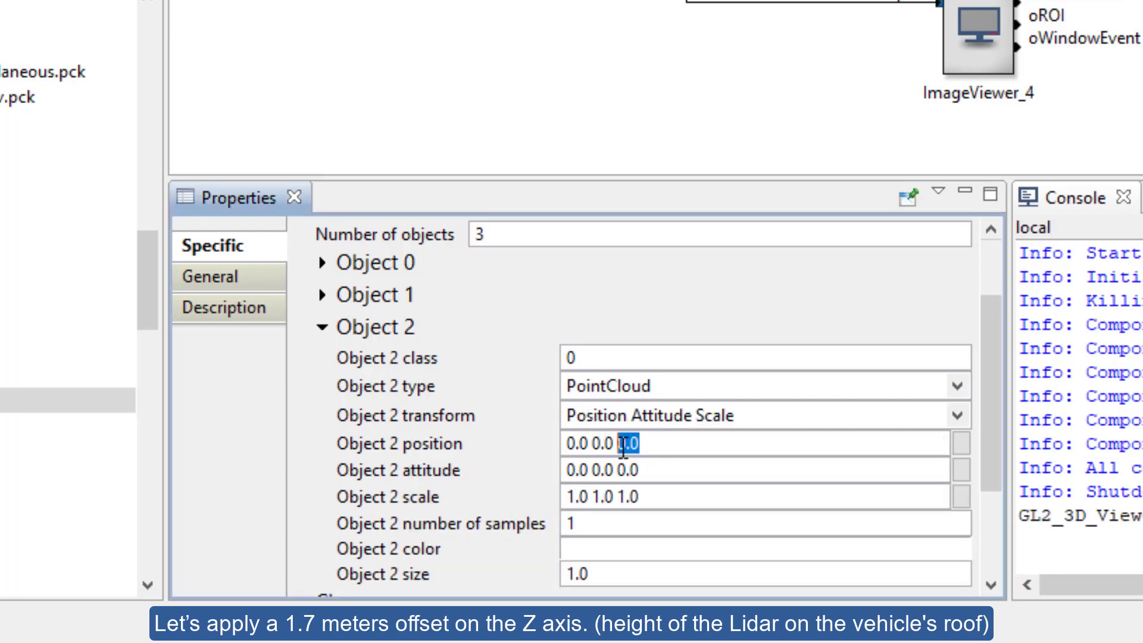
type("1.7")
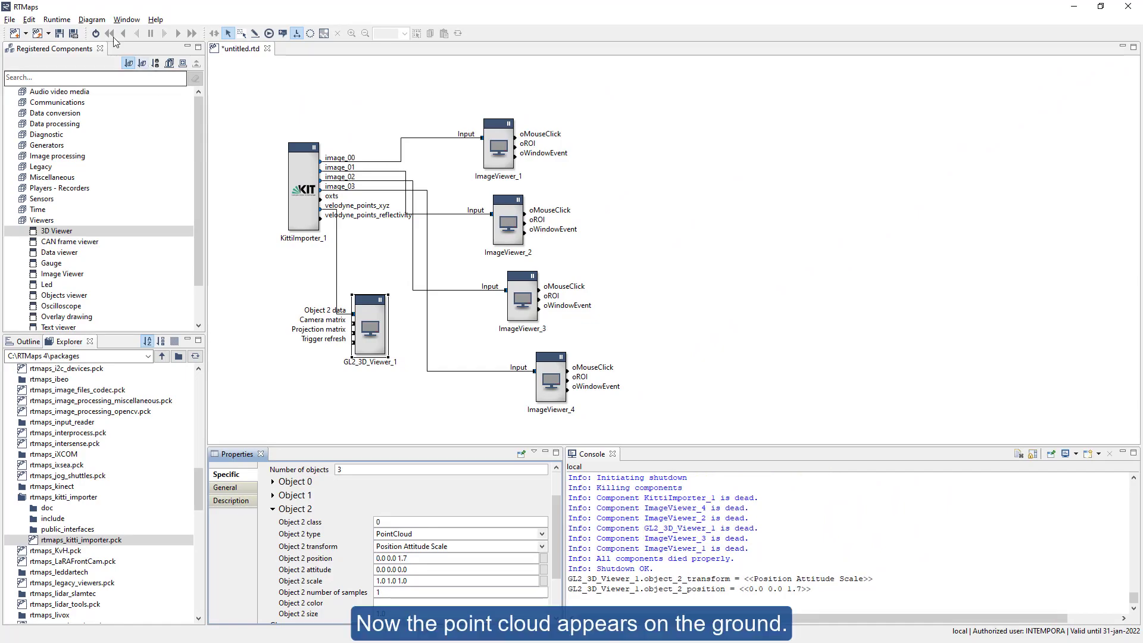
- Run the diagram to check the raised point cloud
left_click(95, 33)
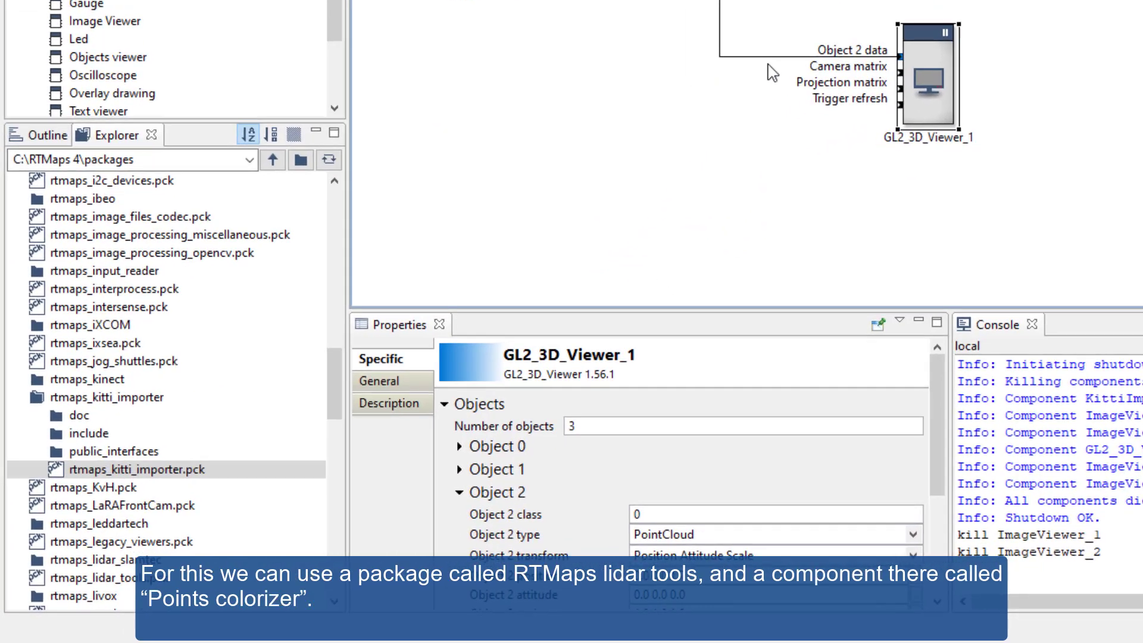
- Register rtmaps_lidar_tools.pck and place an XYZ Points Colorizer on the diagram
left_click(107, 397)
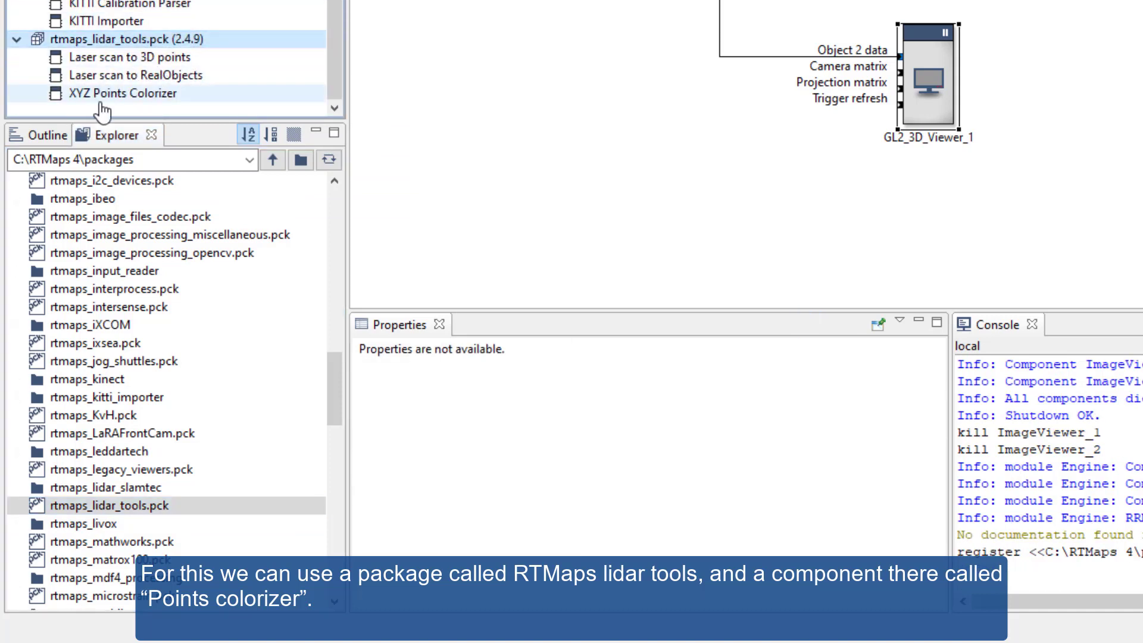
left_click_drag(119, 93, 622, 92)
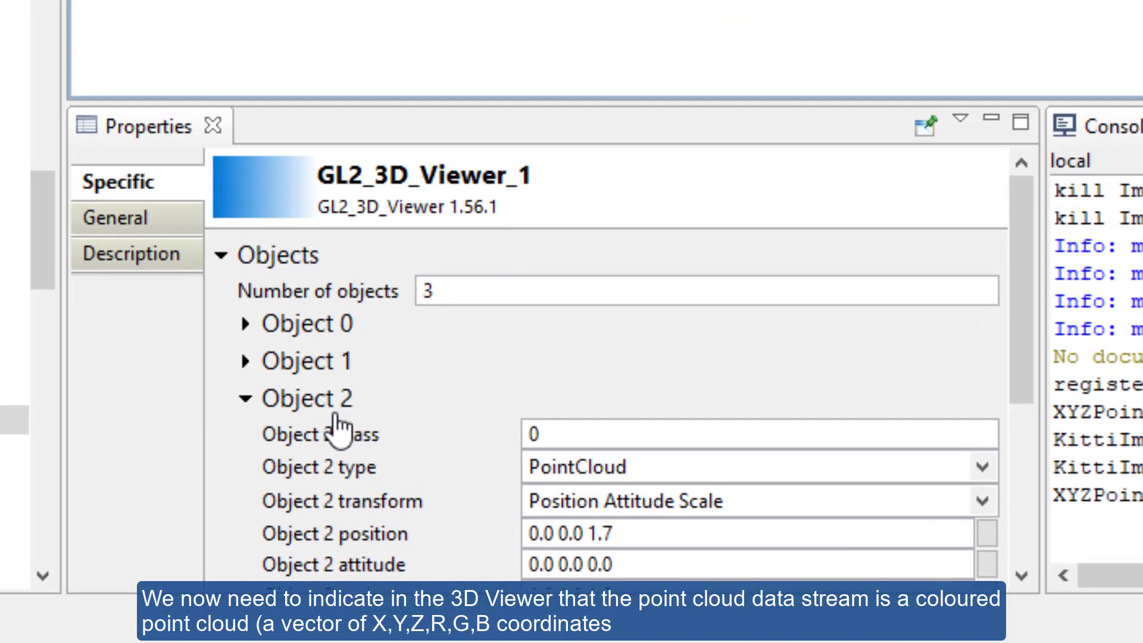
mouse_move(989, 471)
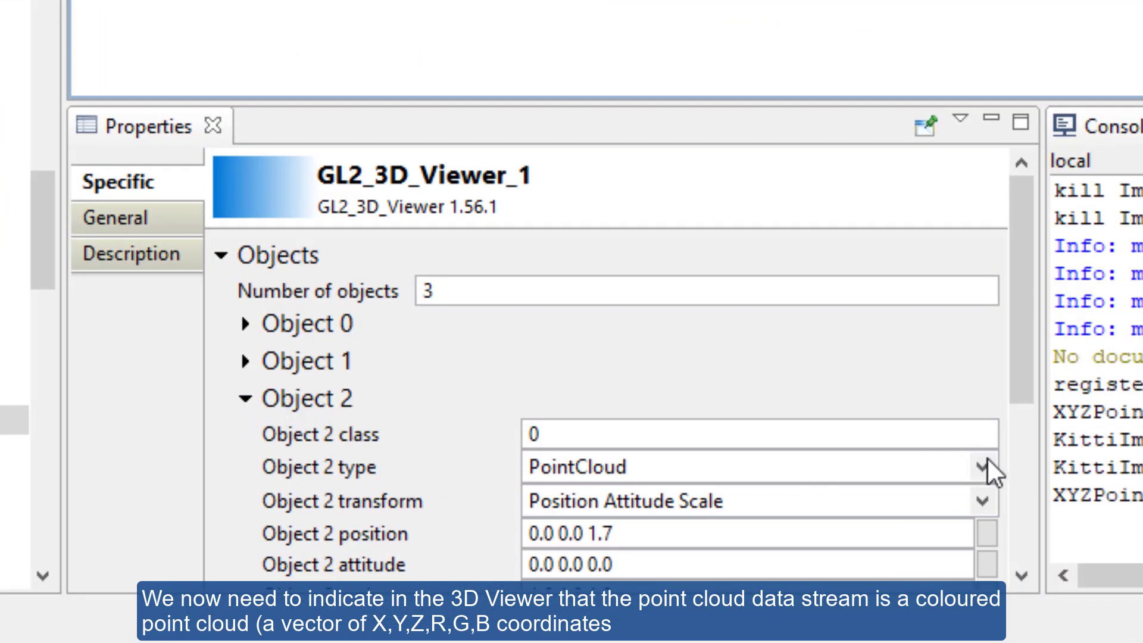
- Set Object 2's type to ColoredPointCloud in the 3D viewer properties
left_click(984, 467)
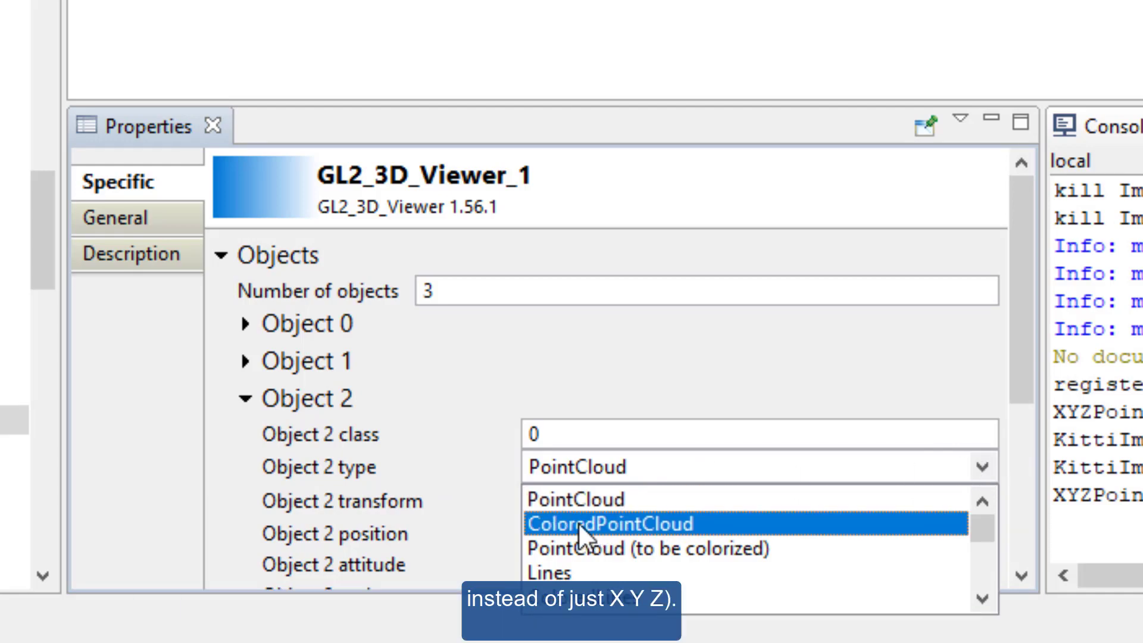
left_click(611, 522)
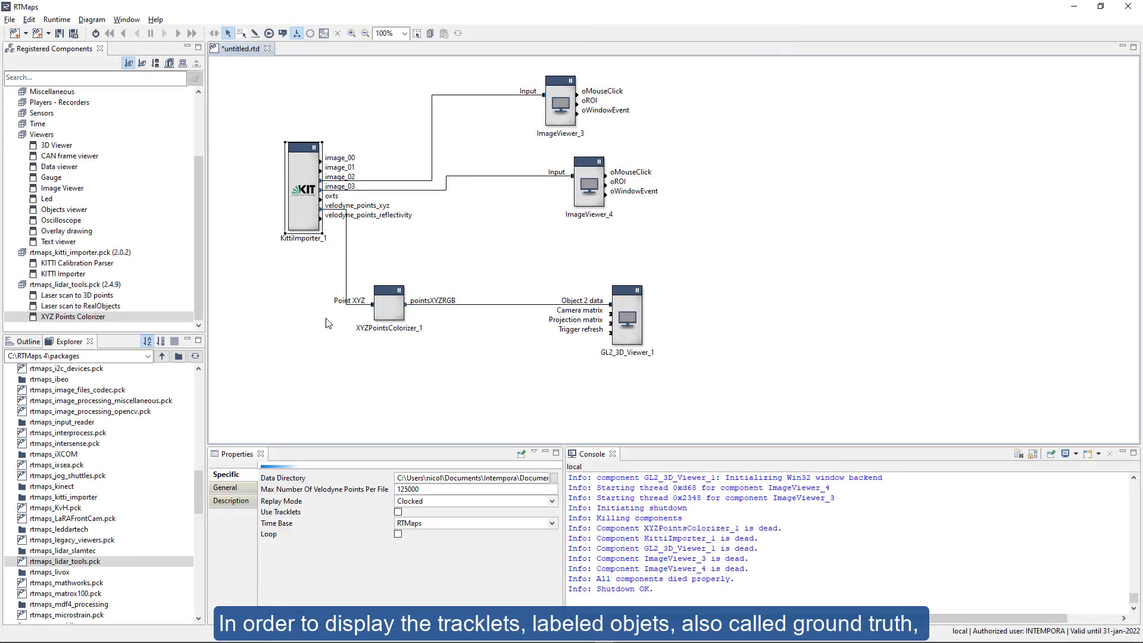
- Tick Use Tracklets on KittiImporter_1 to expose the tracklets outputs
left_click(302, 183)
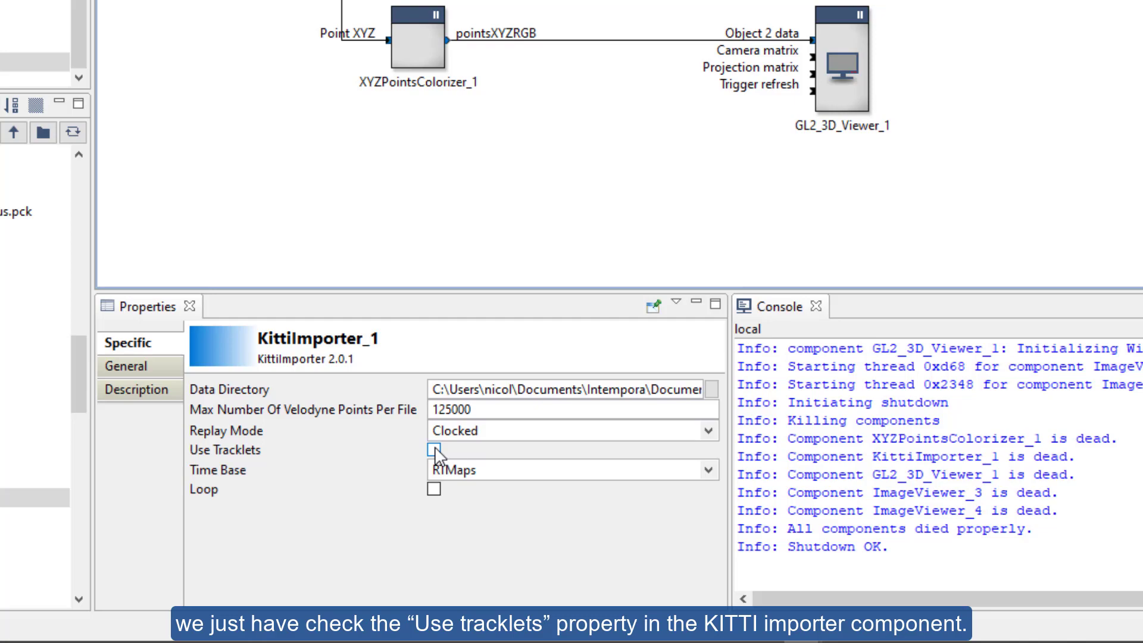
left_click(434, 450)
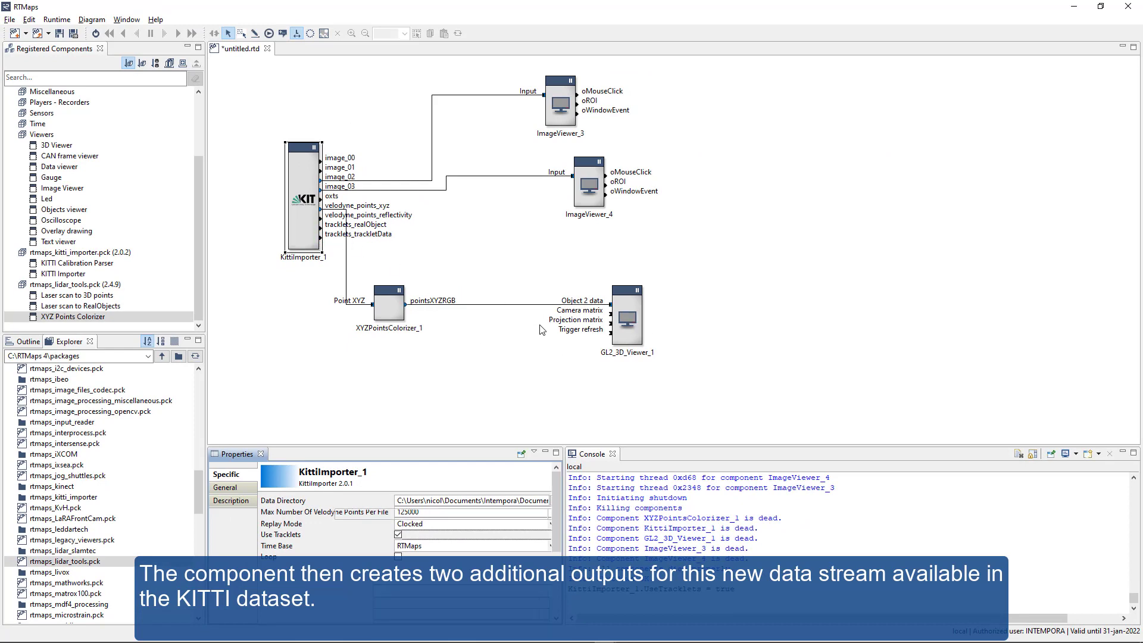
- Set Number of objects to 4 and make Object 3 a RealObjects display with Position Attitude Scale, Z = 1.7
left_click(625, 316)
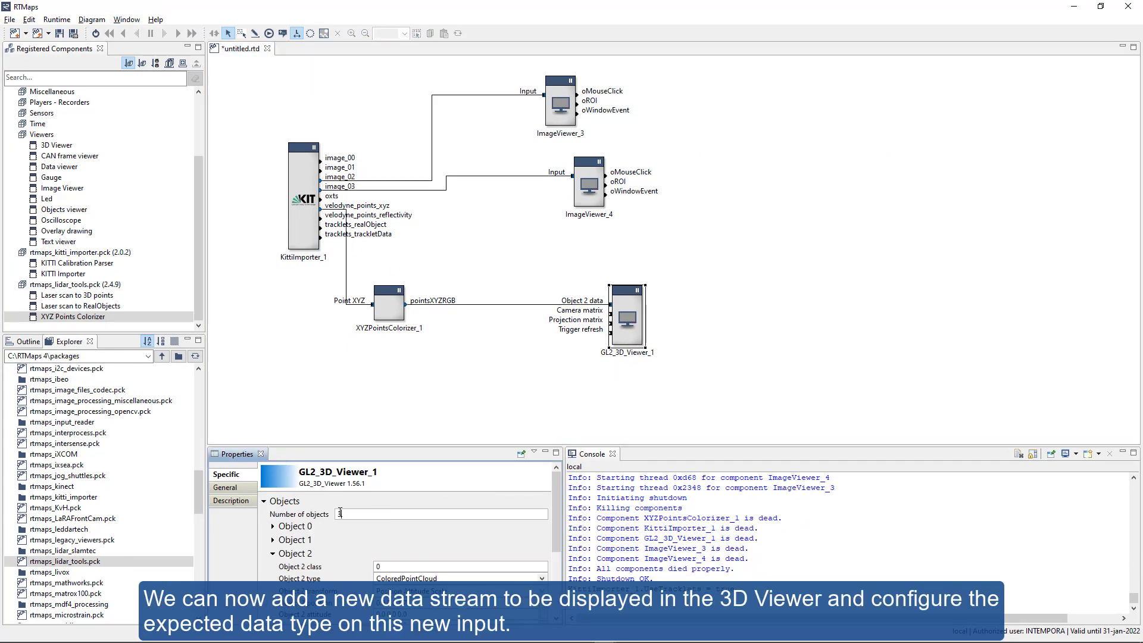
type("4")
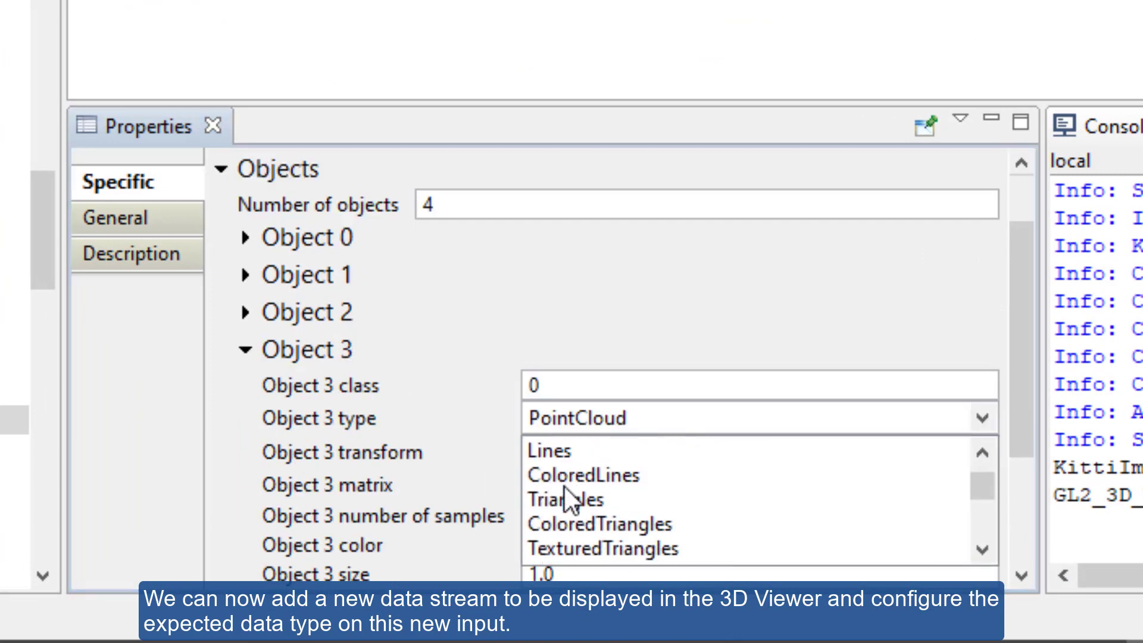
scroll("down", 3)
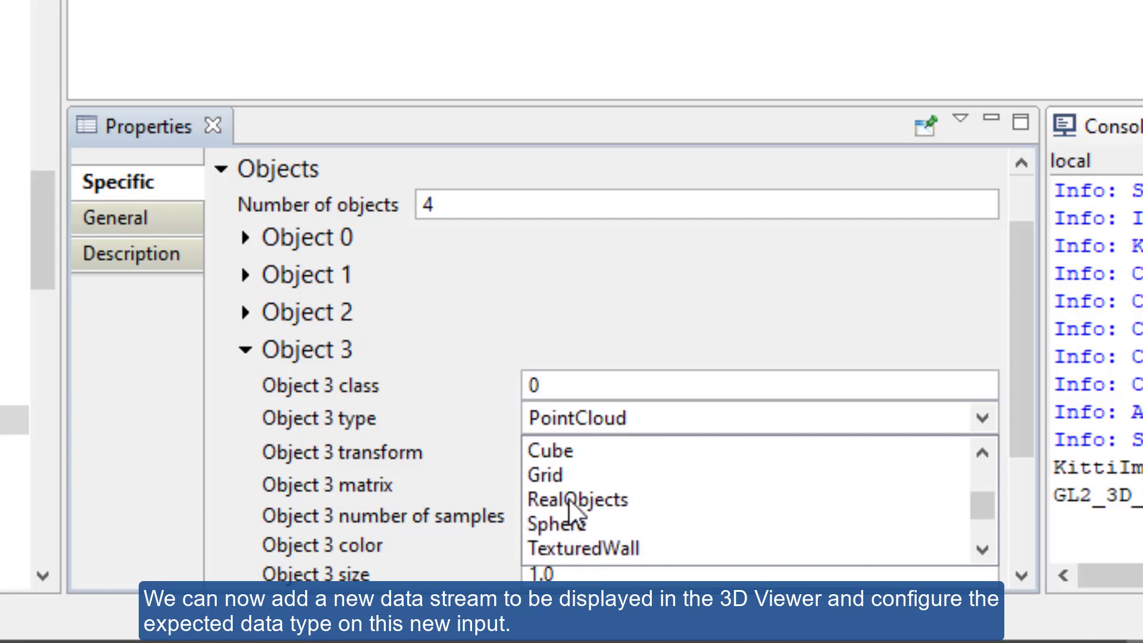
left_click(576, 499)
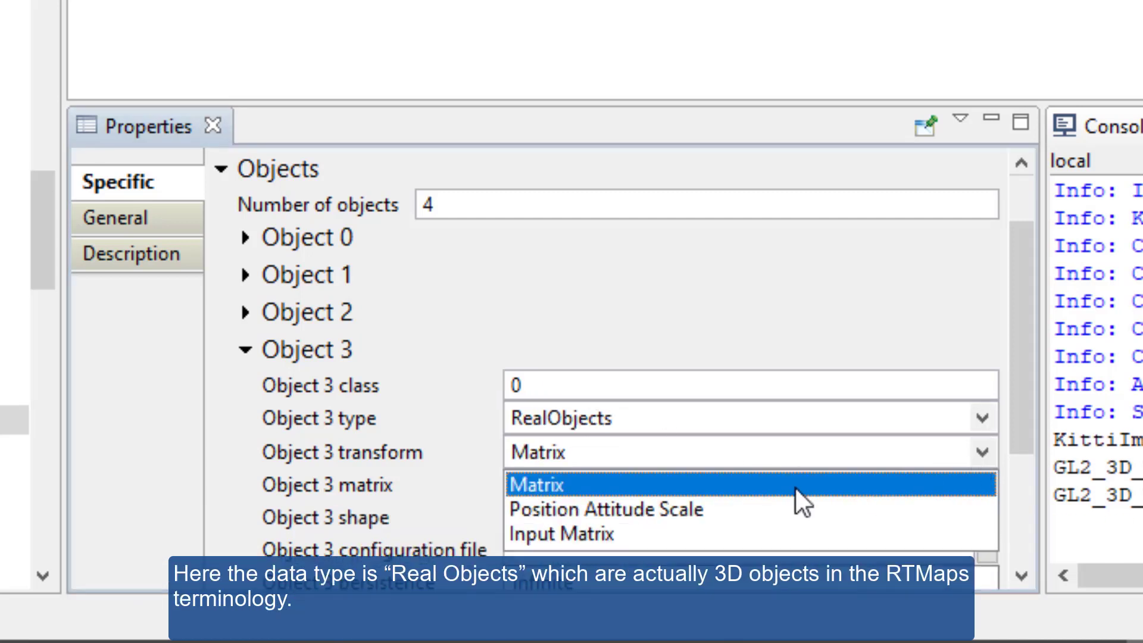
left_click(605, 509)
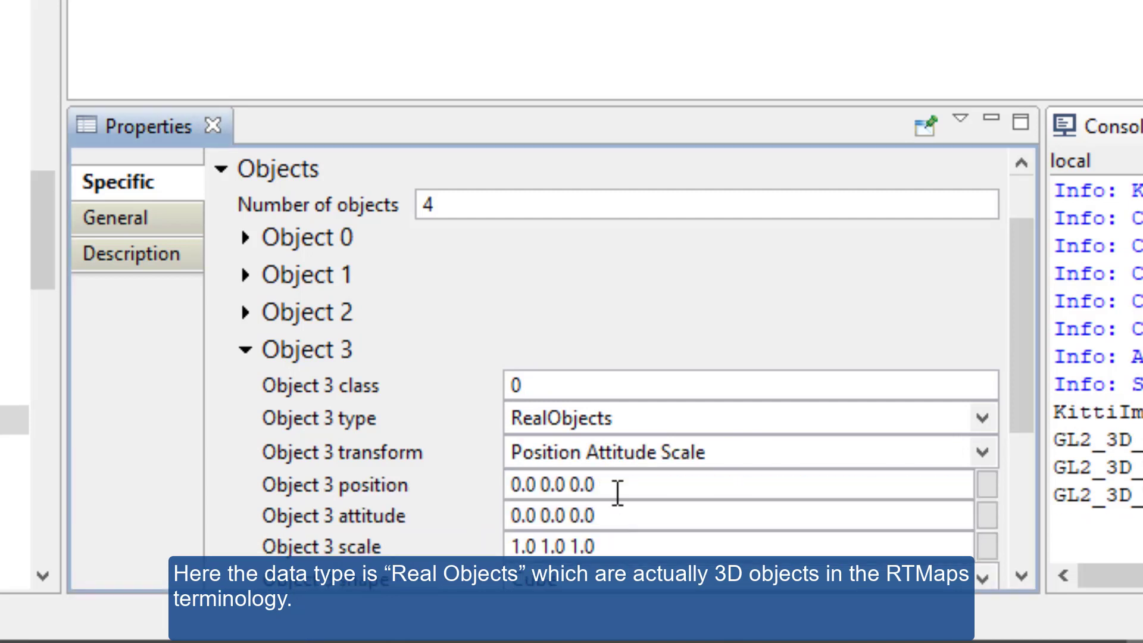
double_click(580, 485)
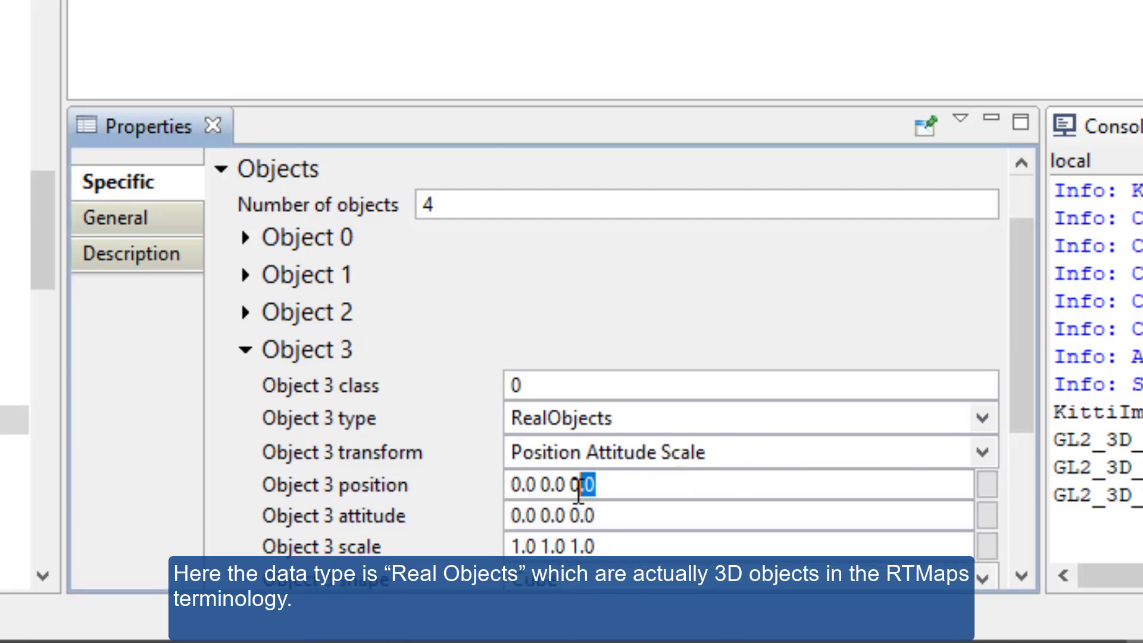
type("1.7")
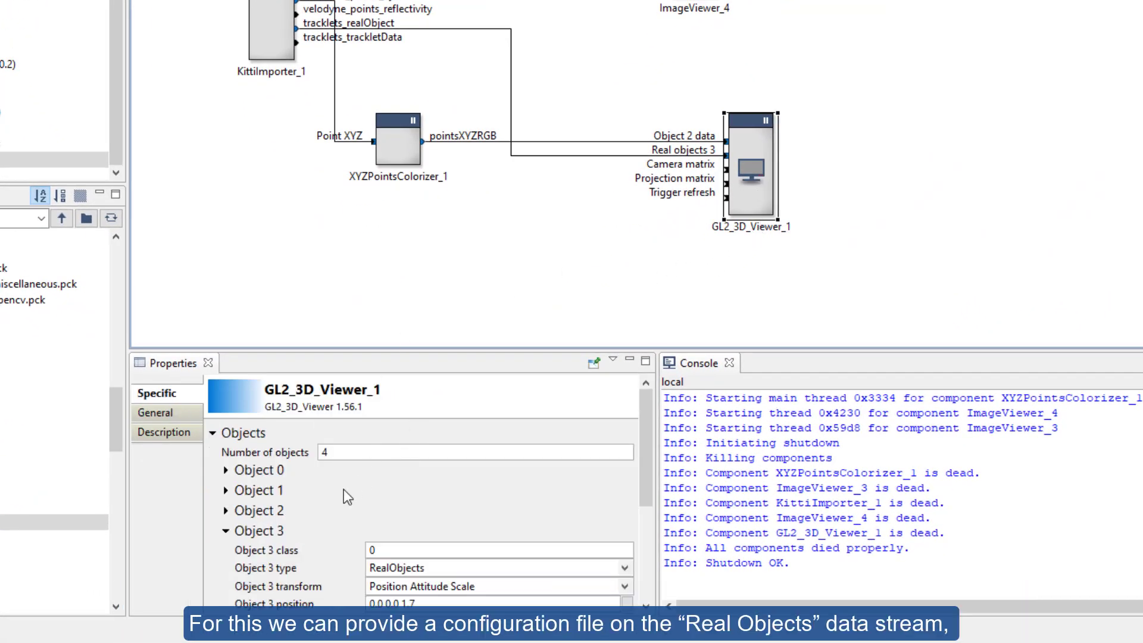
scroll("down", 3)
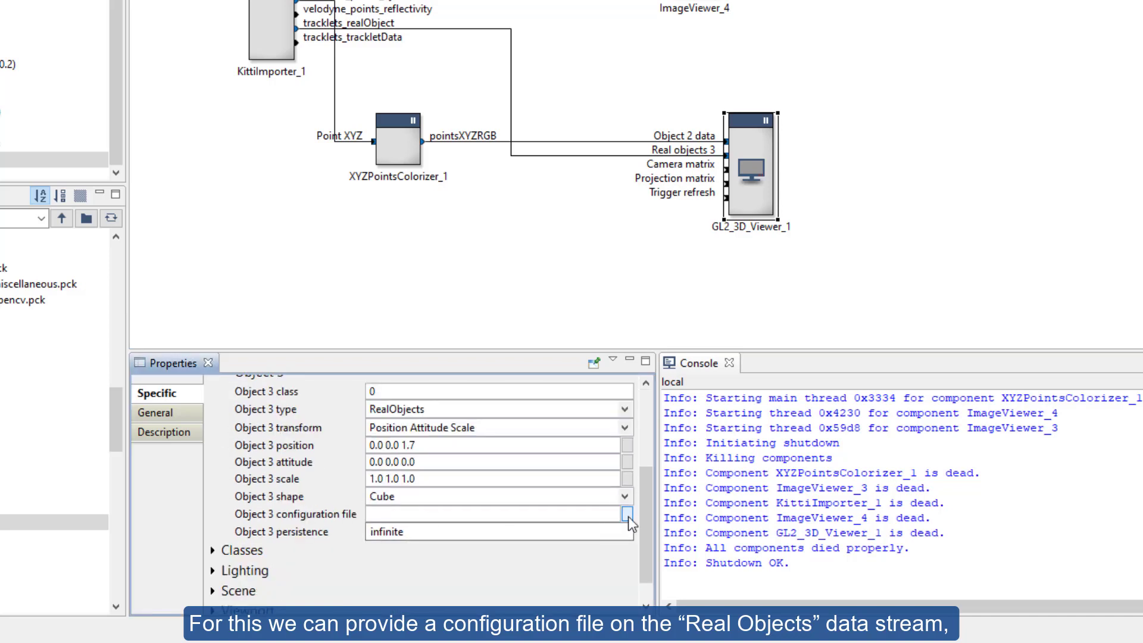
- Set Object 3's configuration file to 3d_viewer_objects.bsscfg from the 3d_models folder
left_click(498, 514)
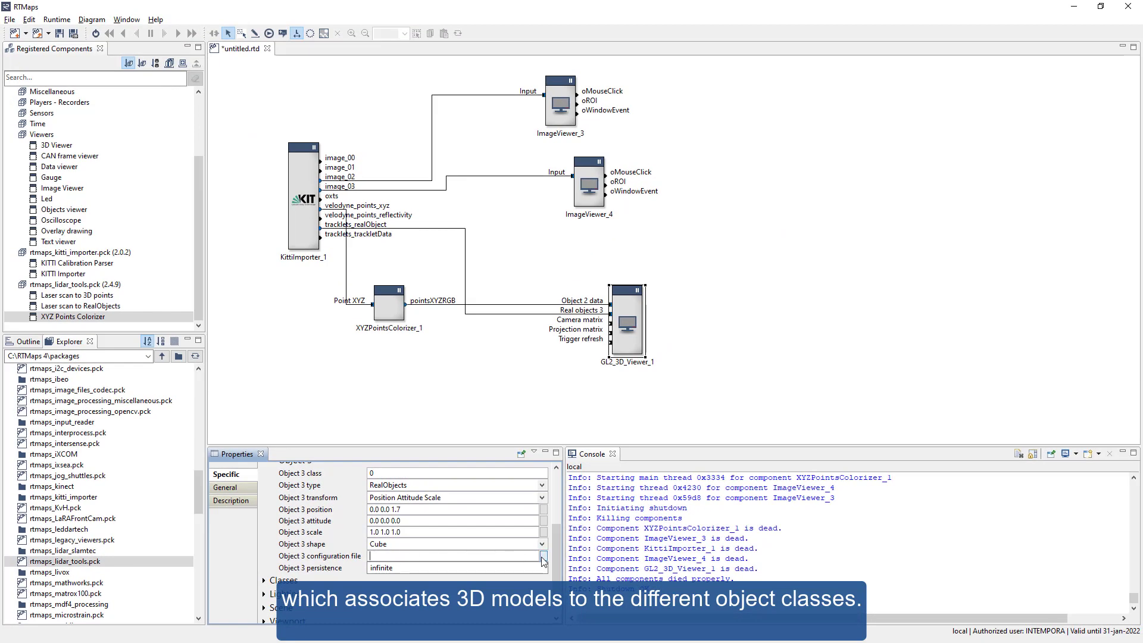
left_click(543, 559)
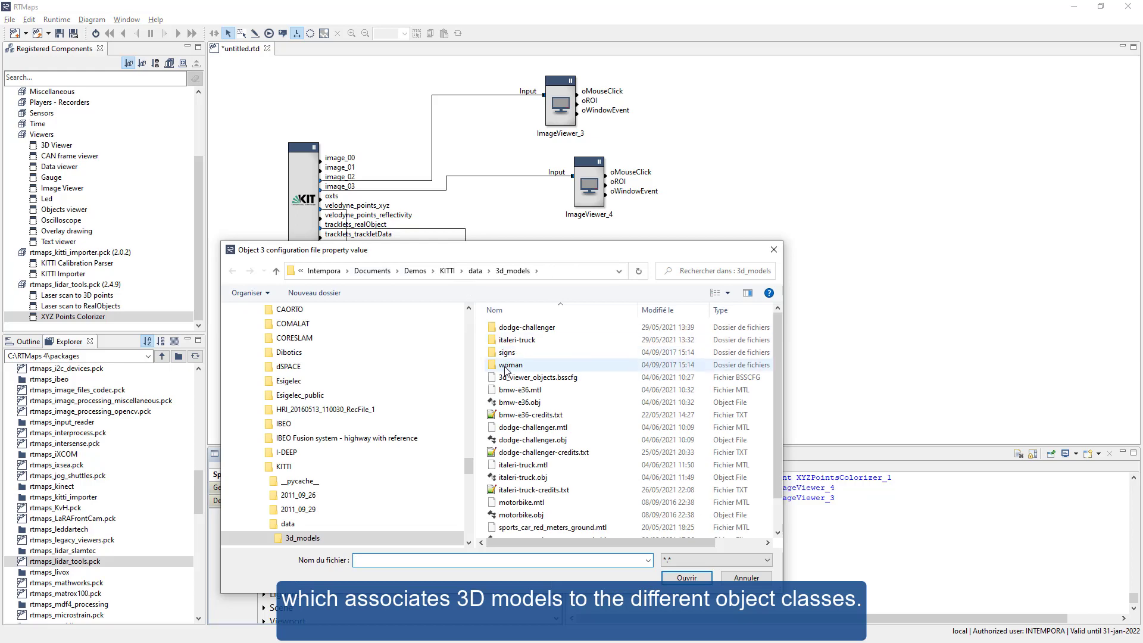
left_click(539, 377)
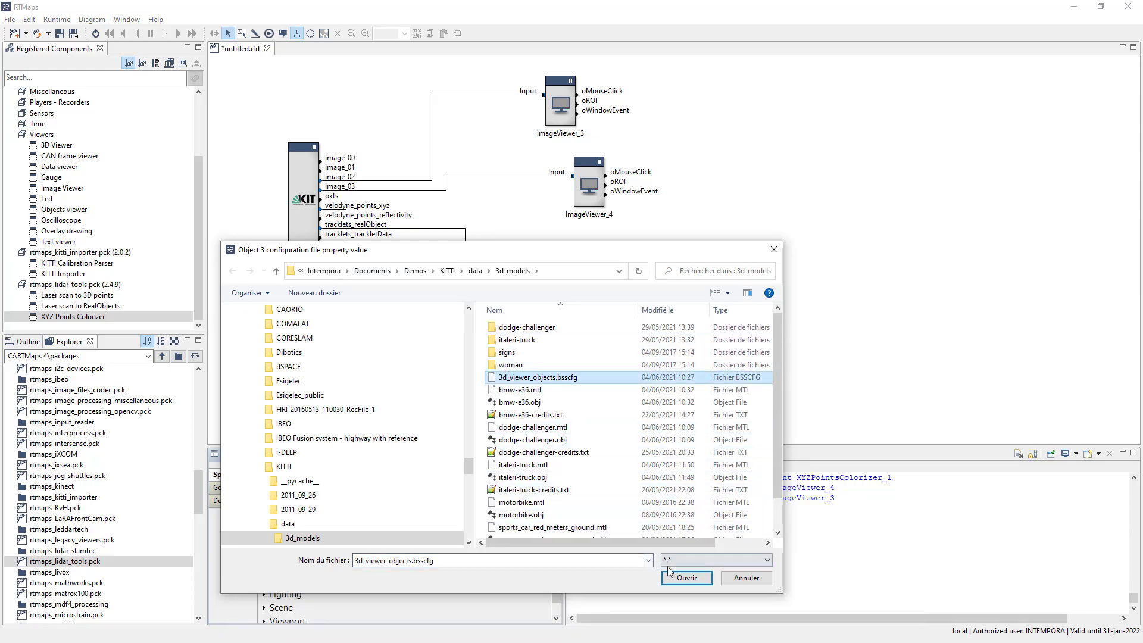
left_click(685, 578)
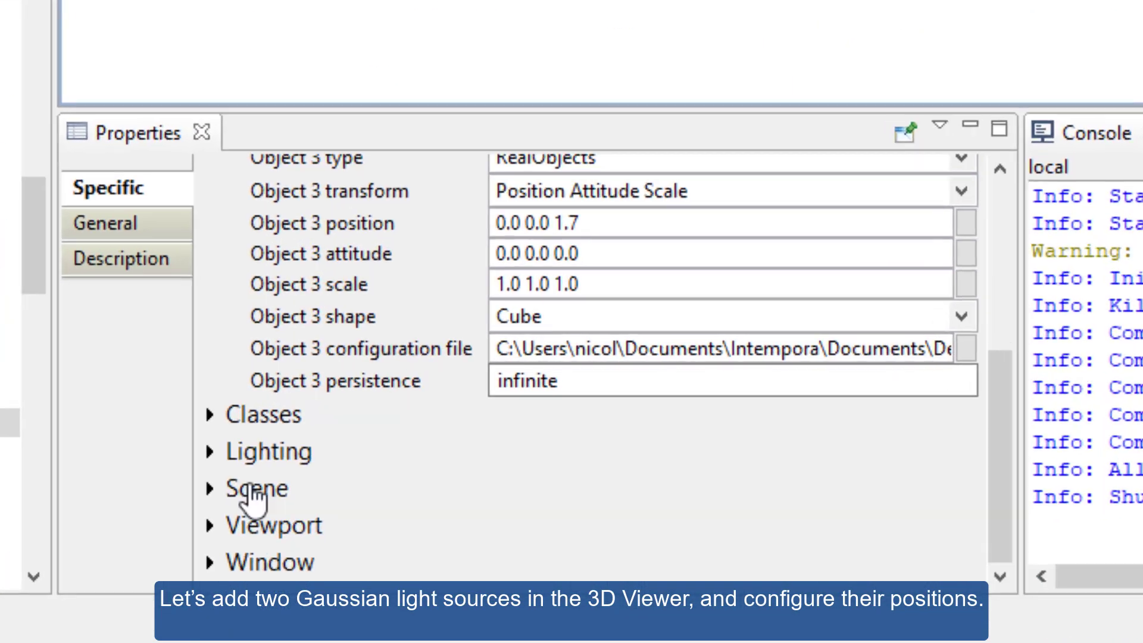
- Set the 3D viewer's Number of lights to 2 under Lighting
left_click(208, 450)
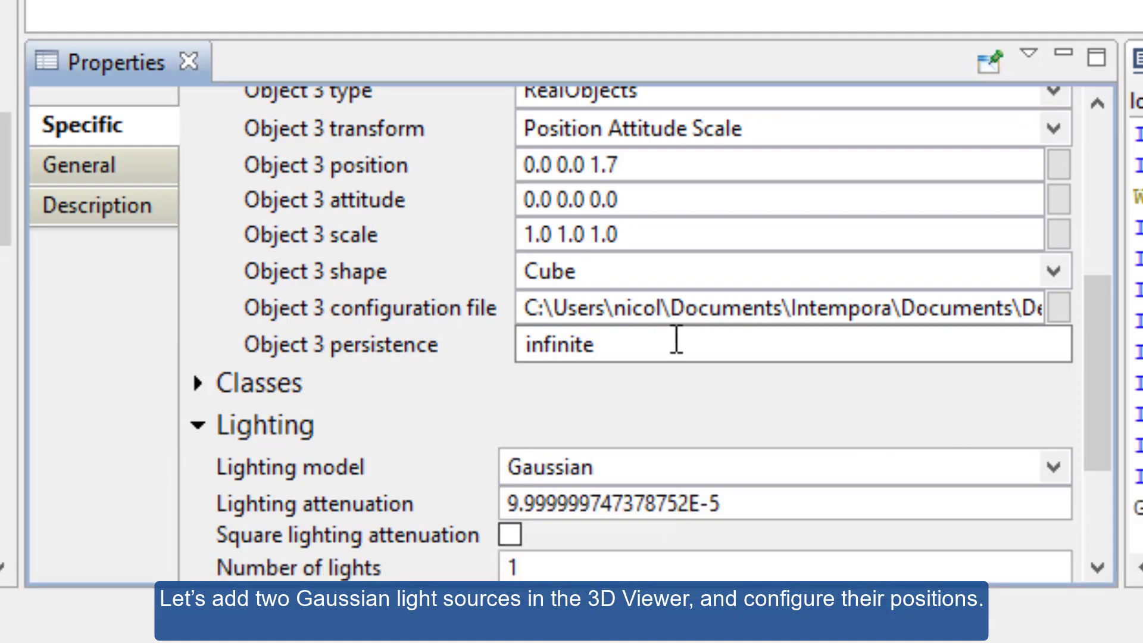
type("2")
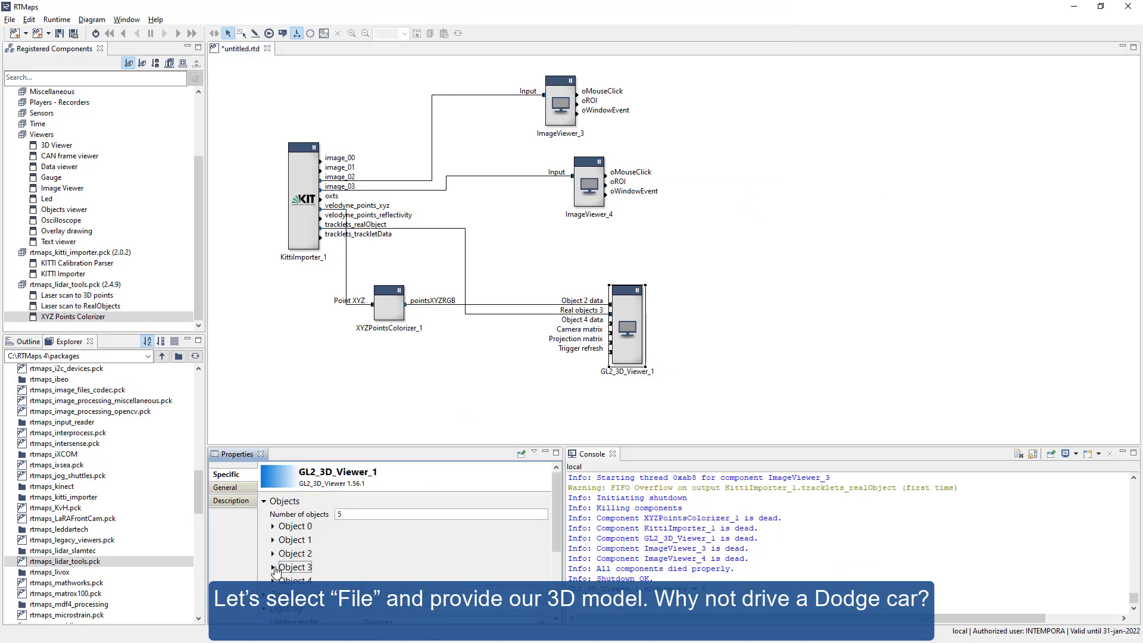
- Make the new Object 4 of the 3D viewer a model loaded from File
left_click(294, 482)
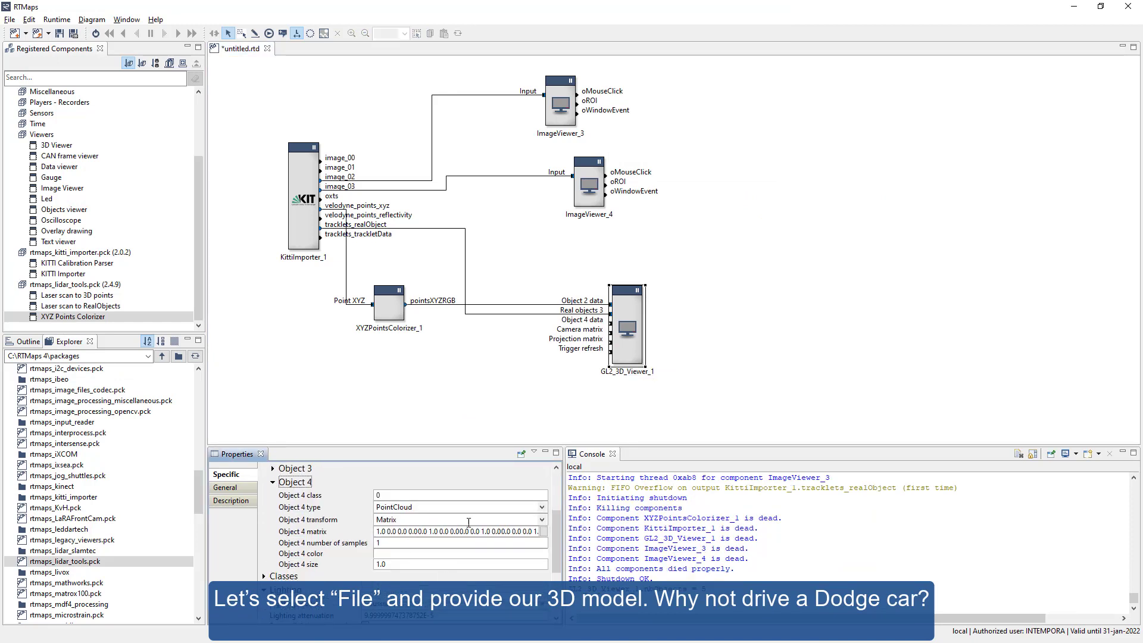
left_click(538, 519)
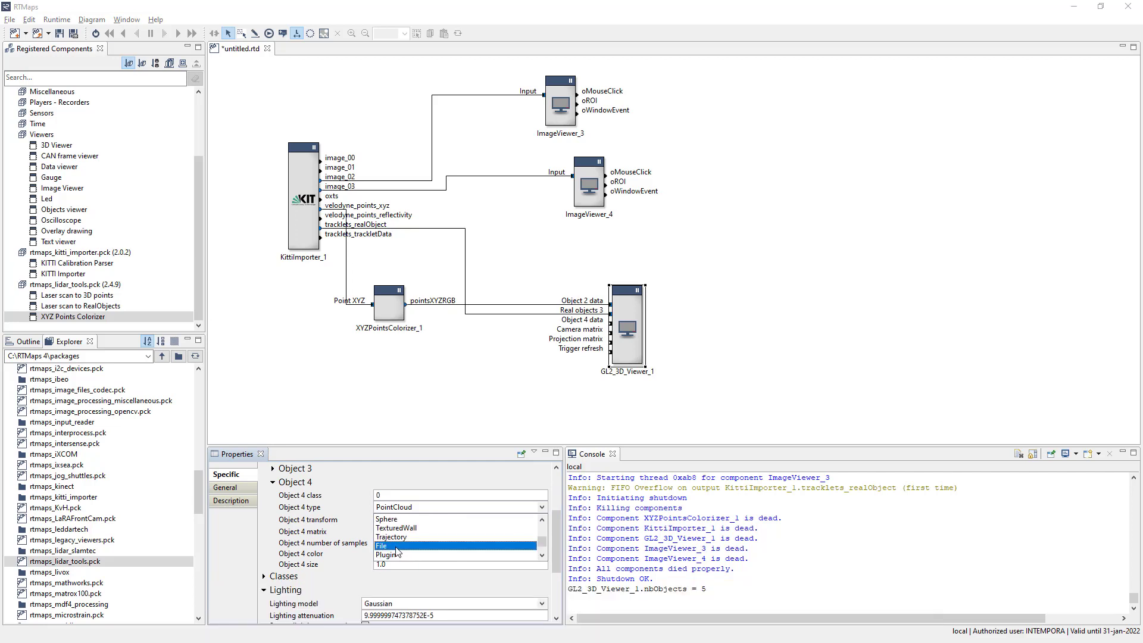
left_click(381, 547)
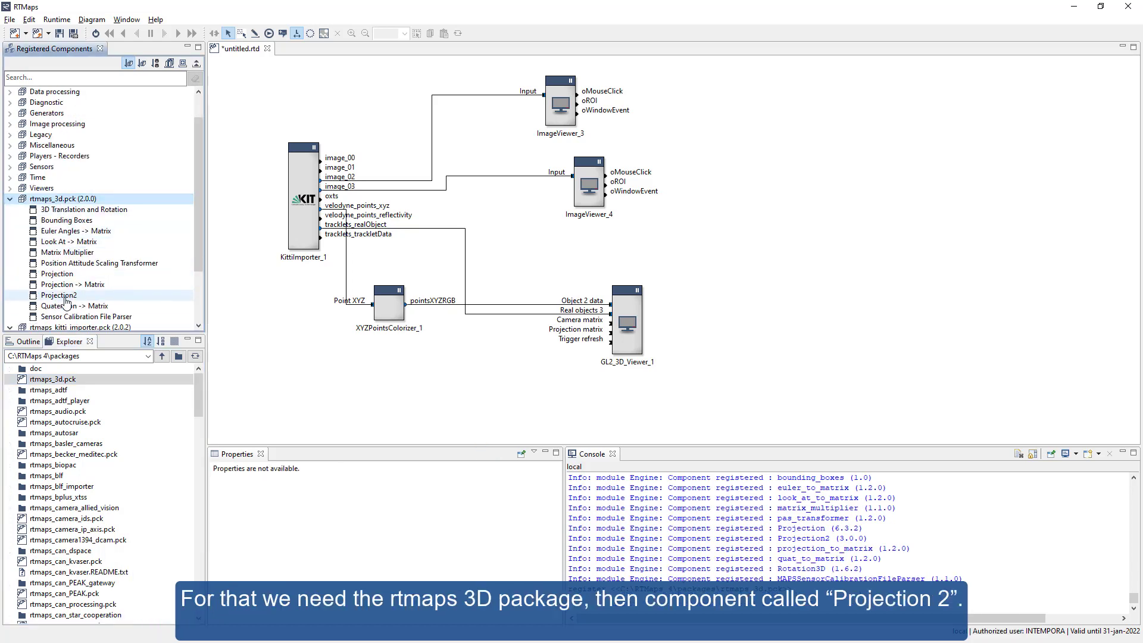
- Place a Projection2 component from rtmaps_3d at the top of the diagram
left_click_drag(58, 294, 493, 374)
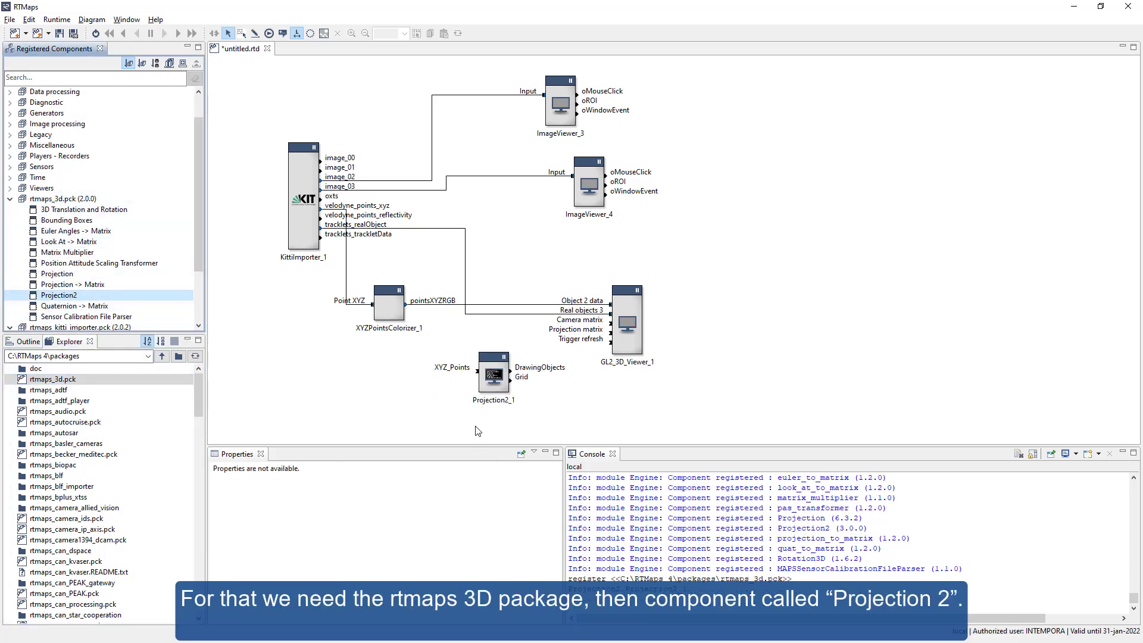
left_click_drag(493, 371, 403, 120)
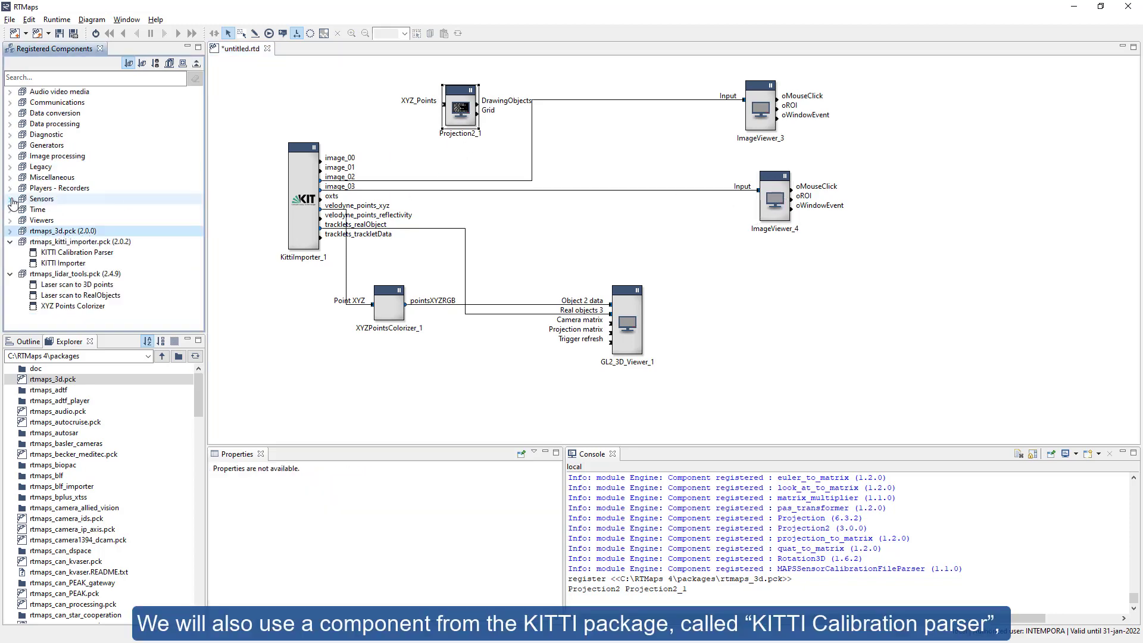
- Place a KITTI Calibration Parser from rtmaps_kitti_importer in the diagram
left_click(76, 251)
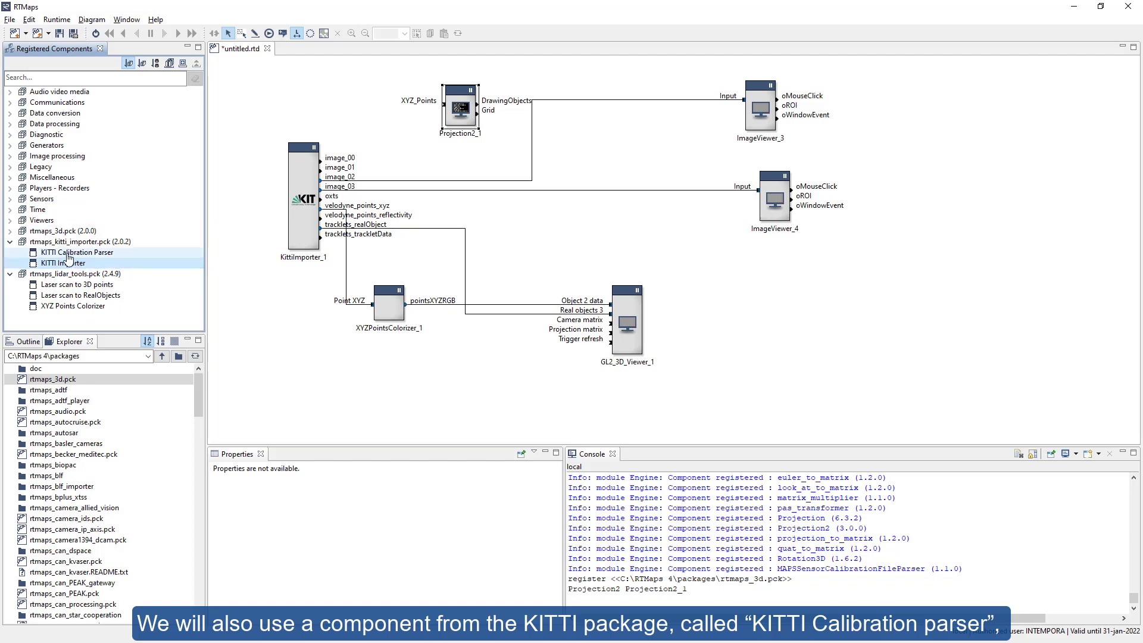
left_click(79, 253)
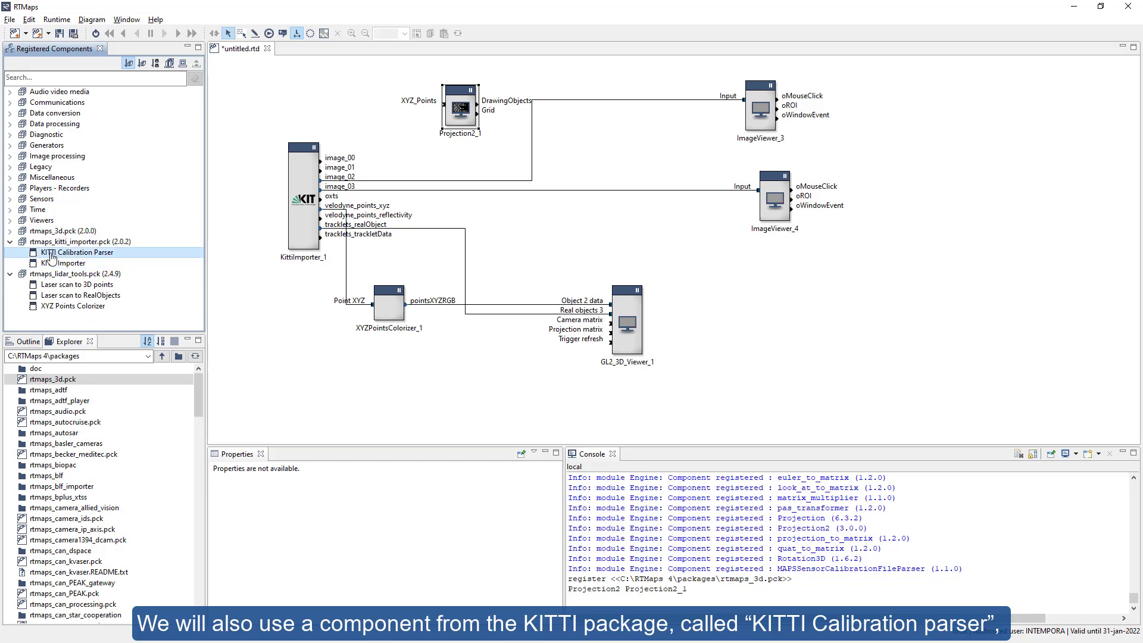
left_click_drag(76, 251, 306, 350)
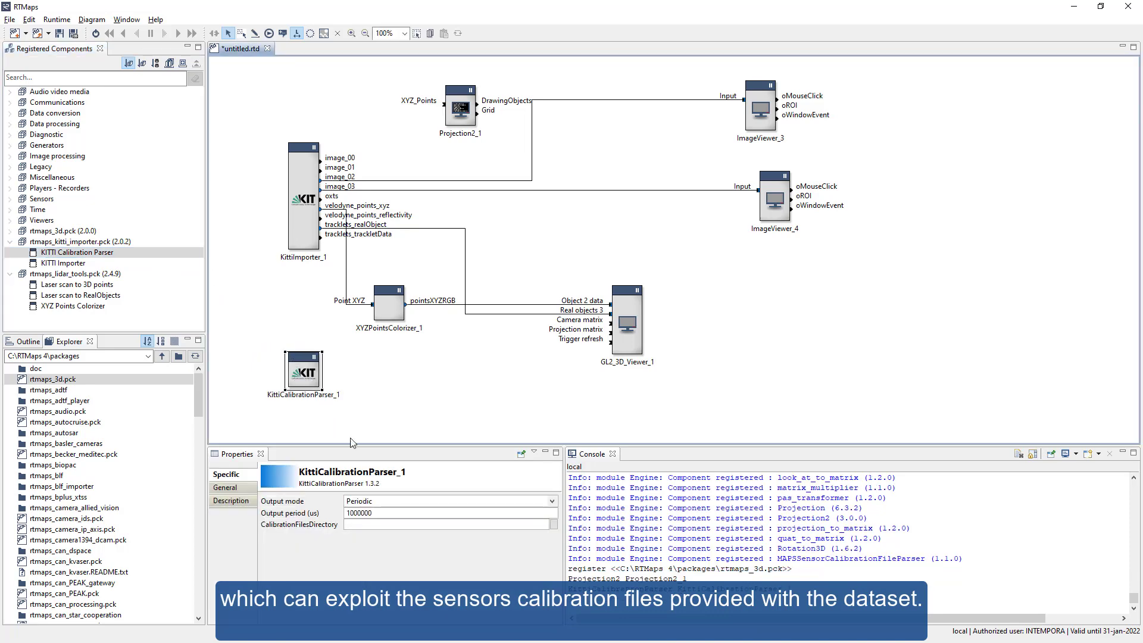
- Point CalibrationFilesDirectory to the KITTI/2011_09_26 calibration folder
left_click(552, 524)
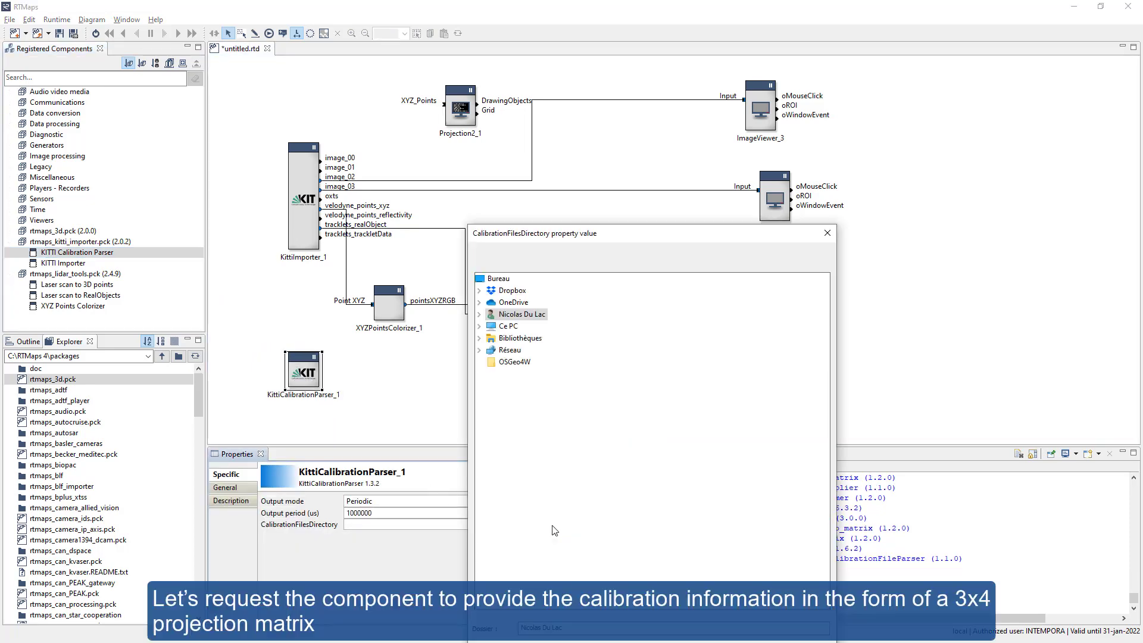
left_click(478, 337)
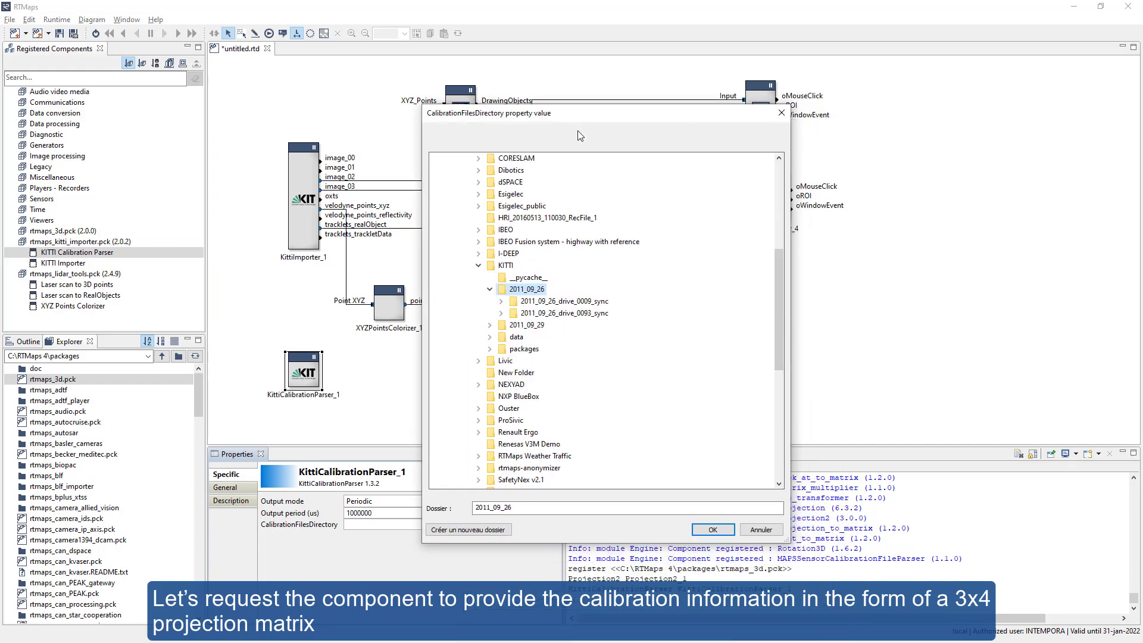
left_click(712, 529)
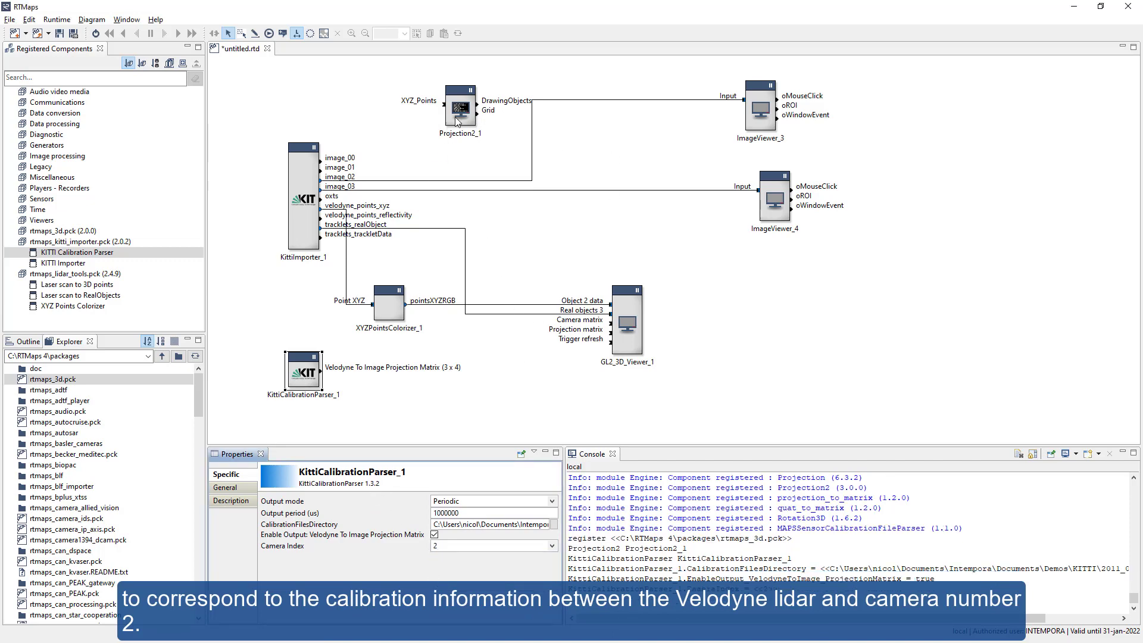
- Set Projection2 to XYZRGB Points with 3x4 Matrix Input and remove the image_02 link to ImageViewer_3
left_click(459, 108)
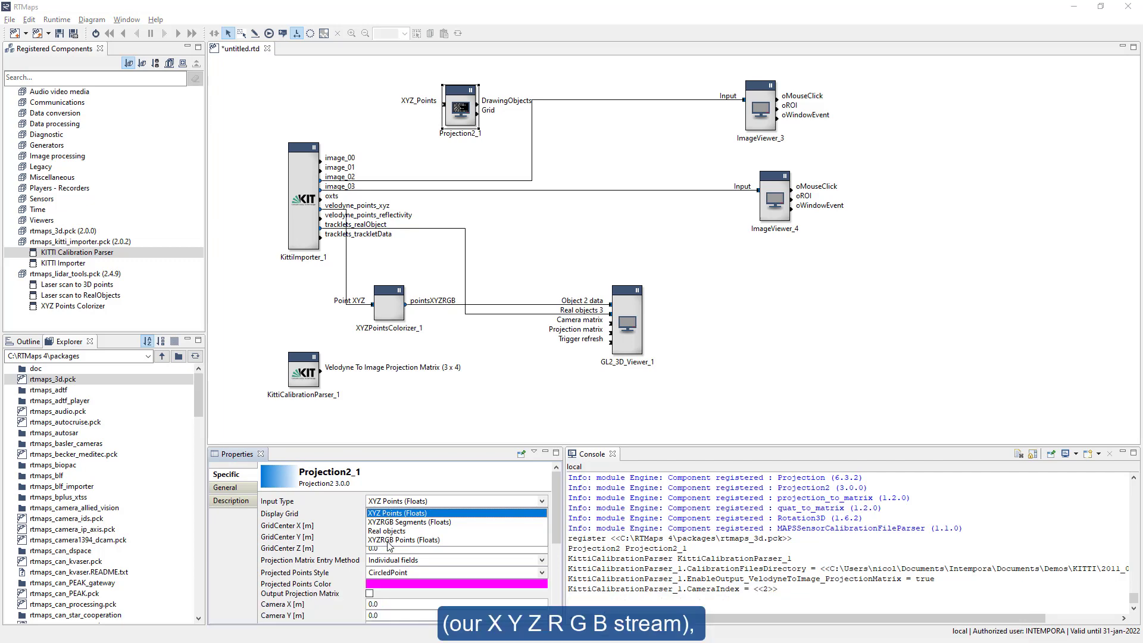
left_click(406, 539)
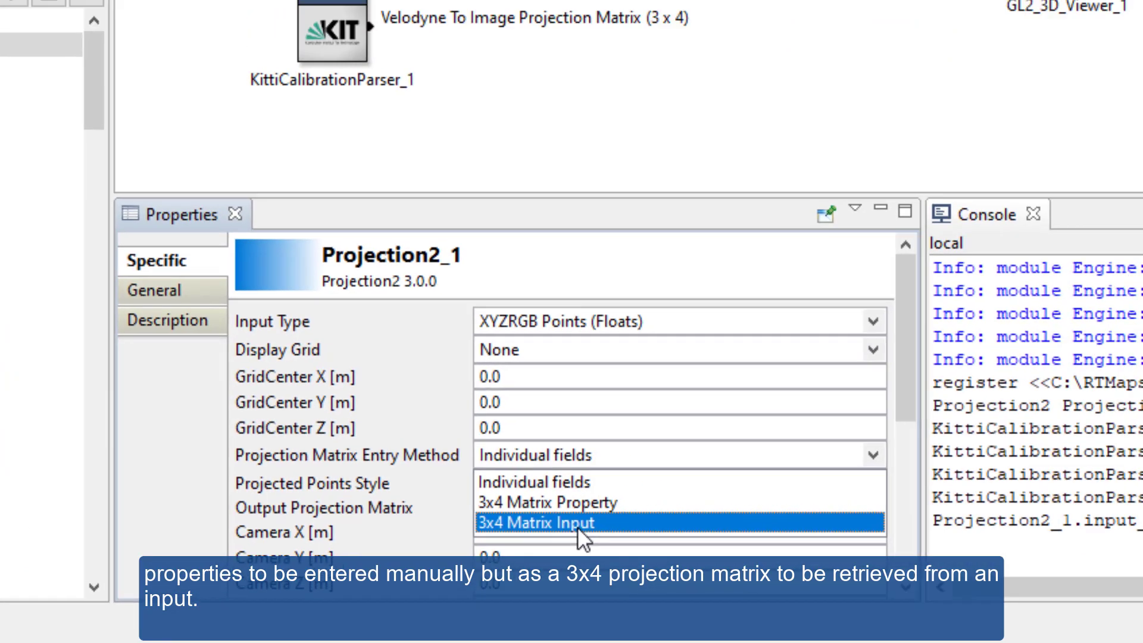
left_click(536, 523)
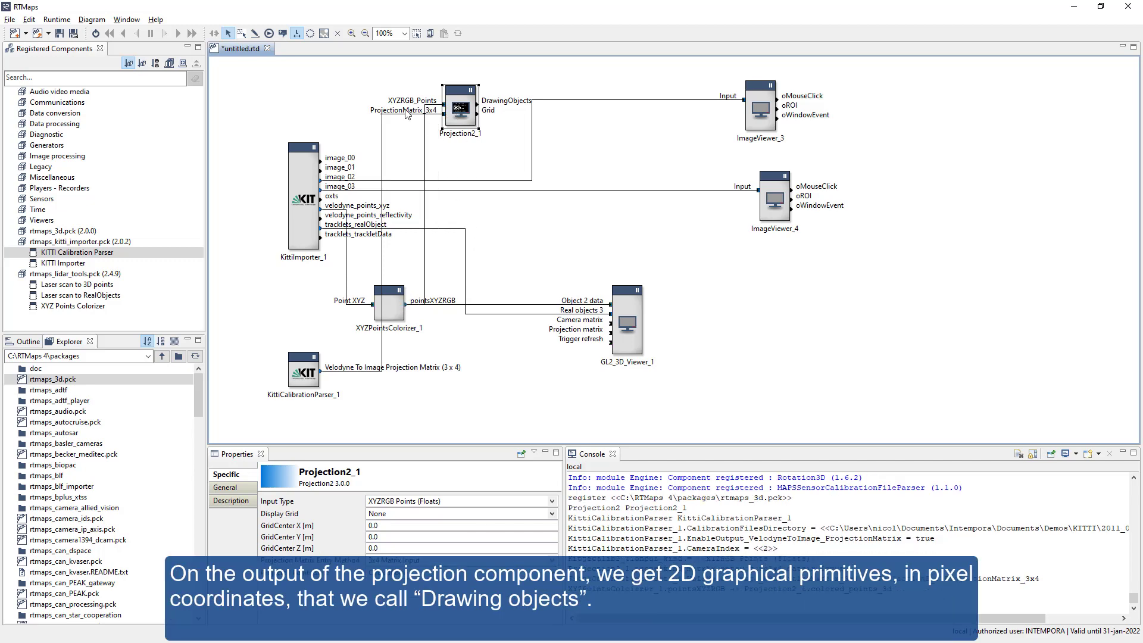
mouse_move(509, 137)
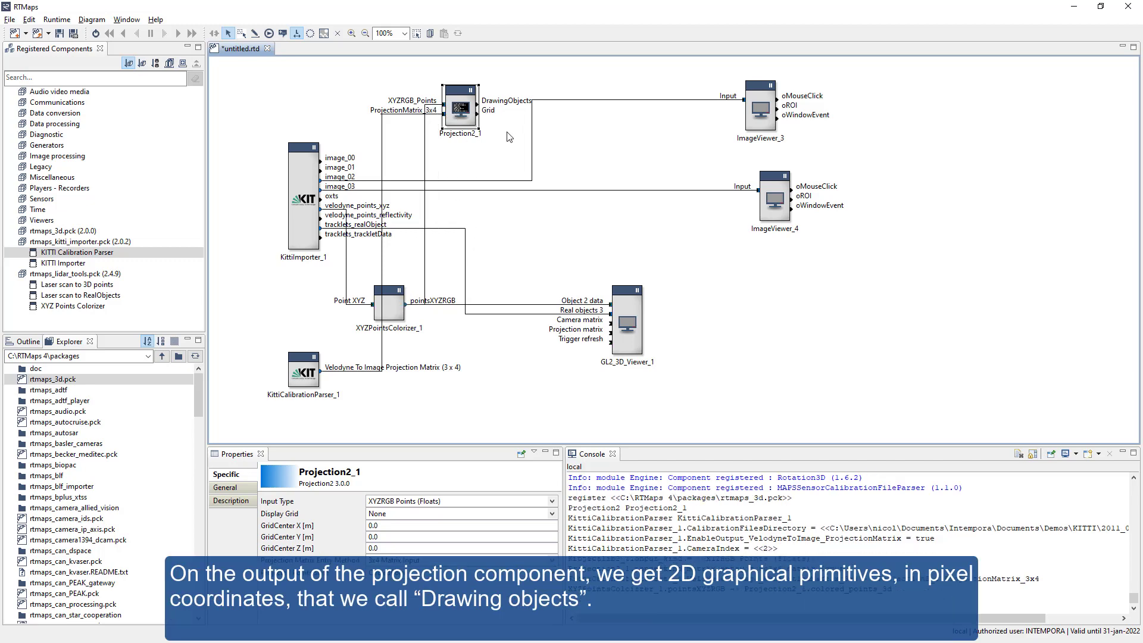
right_click(523, 185)
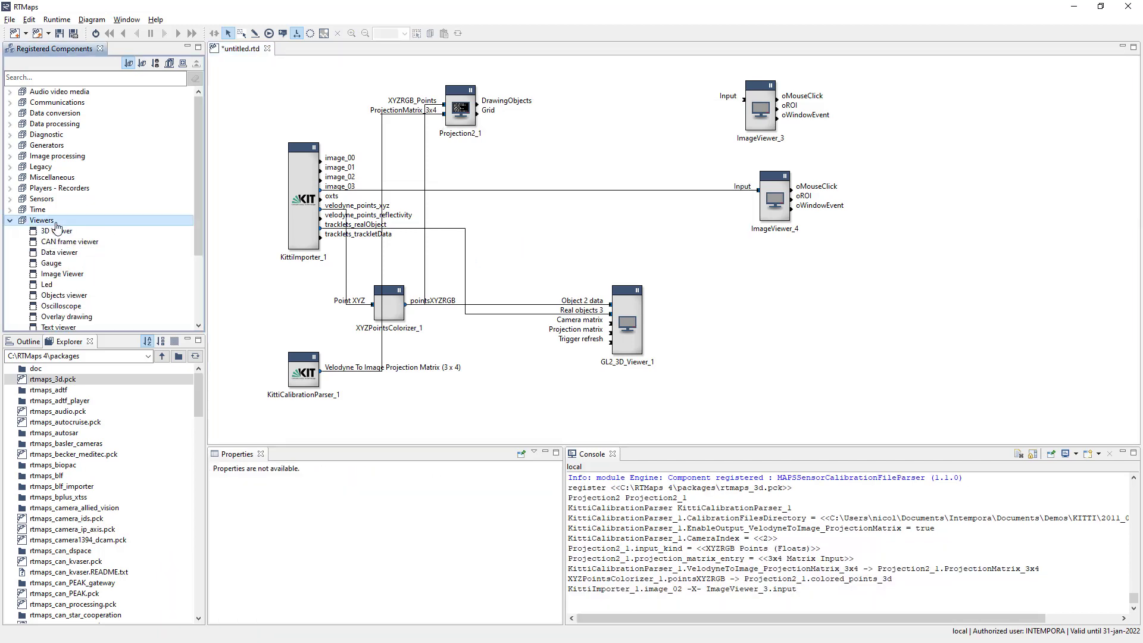
- Place an Overlay drawing from Viewers and feed it DrawingObjects and image_02
left_click_drag(65, 317, 600, 110)
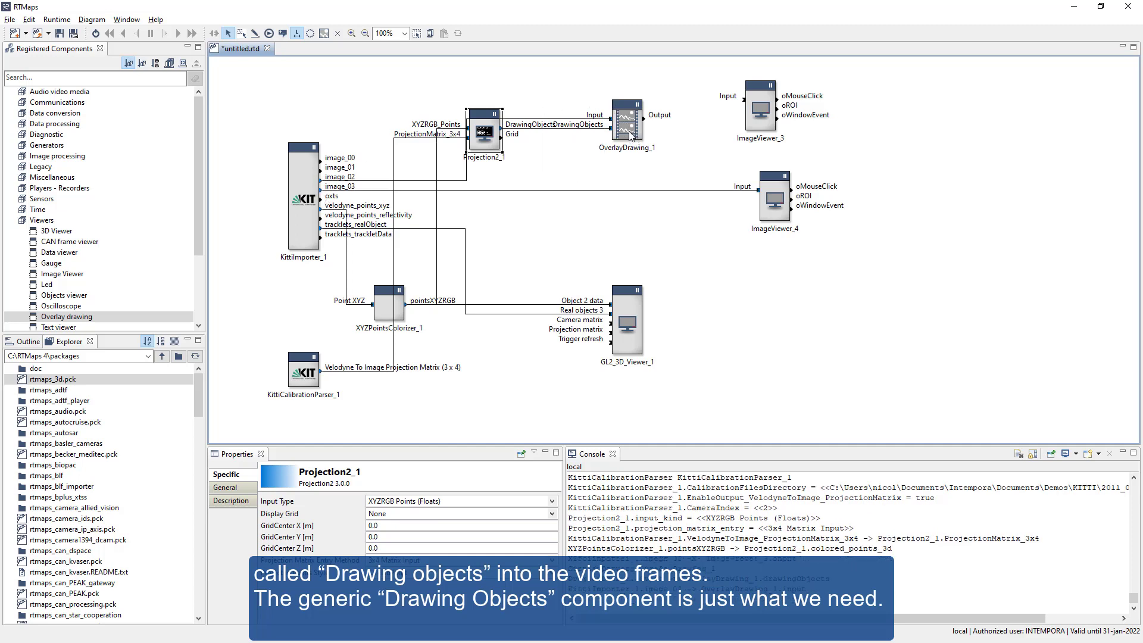
left_click(67, 316)
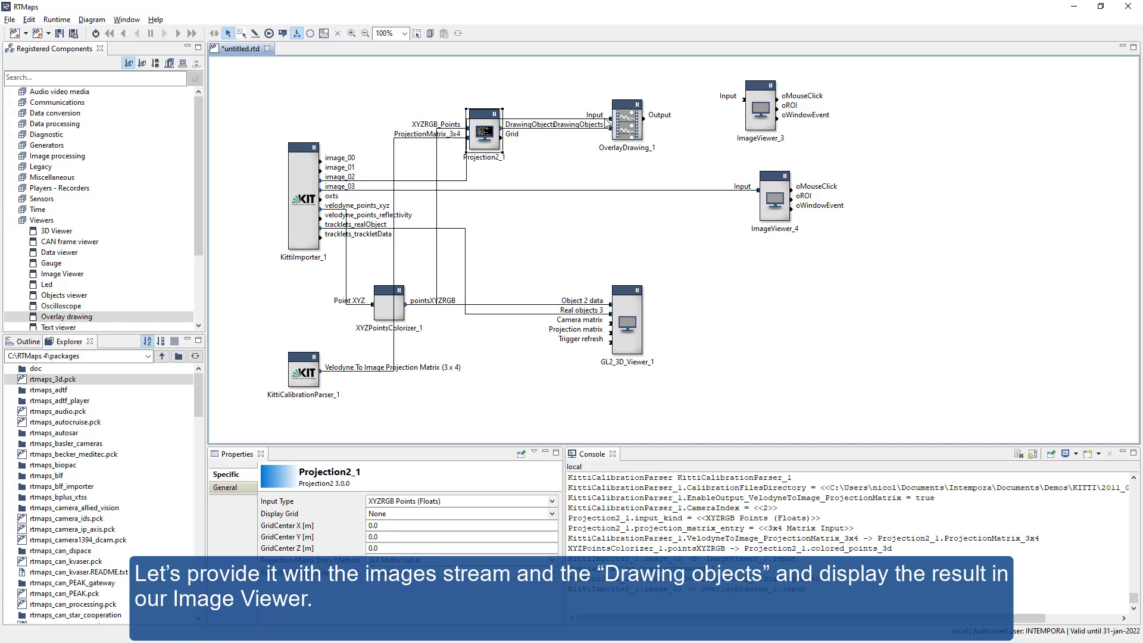
left_click(608, 119)
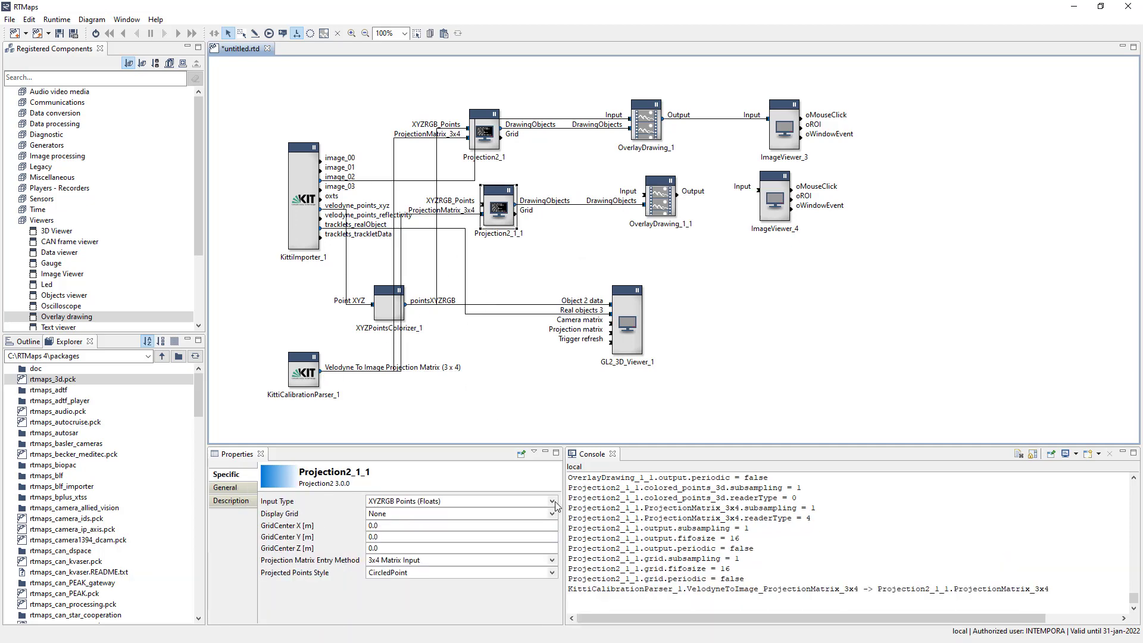
- Set the second projection's Input Type to Real objects and start the replay
left_click(553, 502)
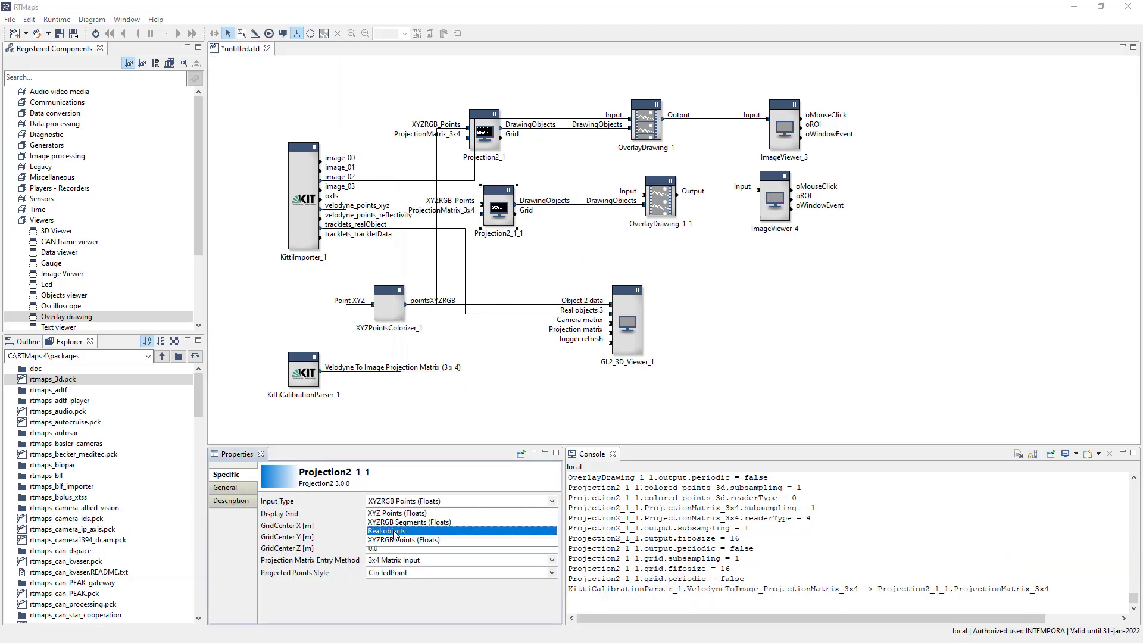
left_click(386, 531)
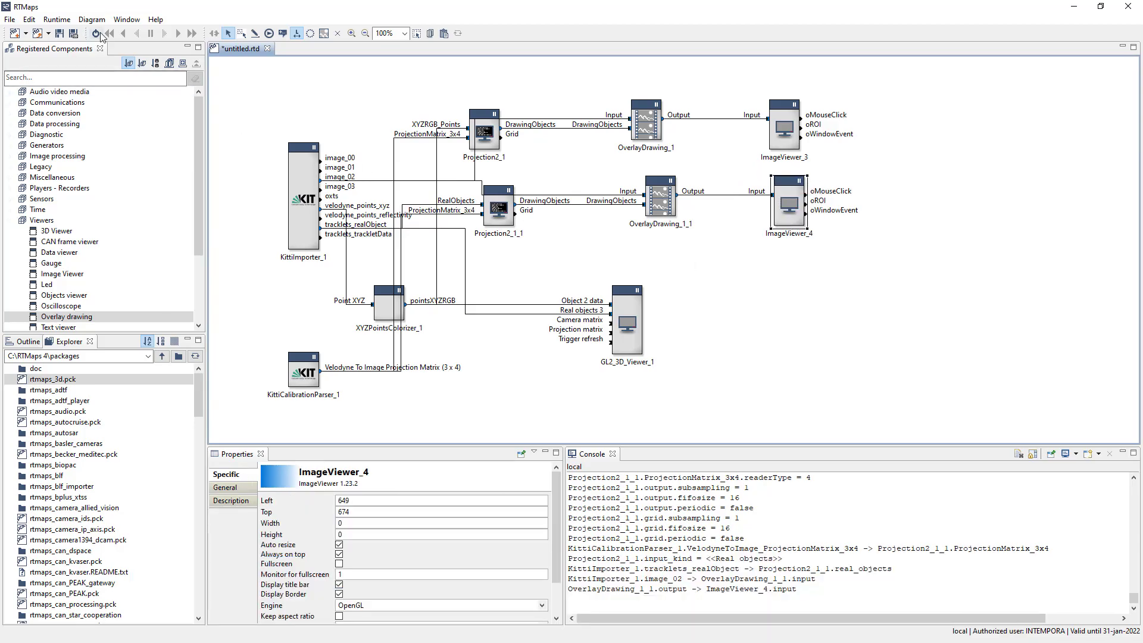
left_click(95, 34)
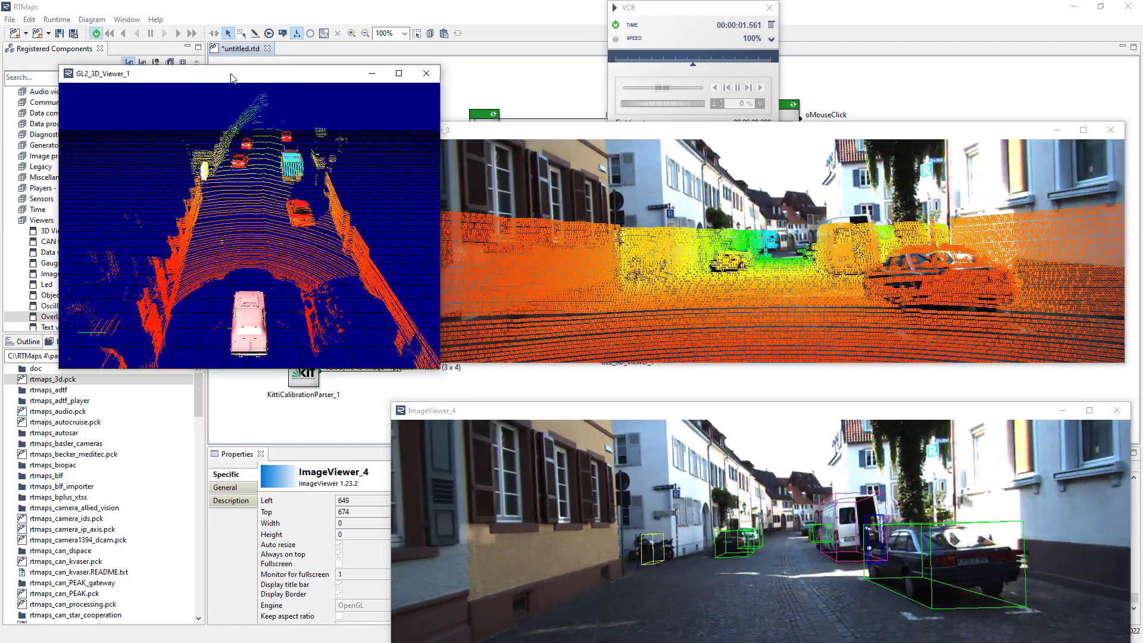